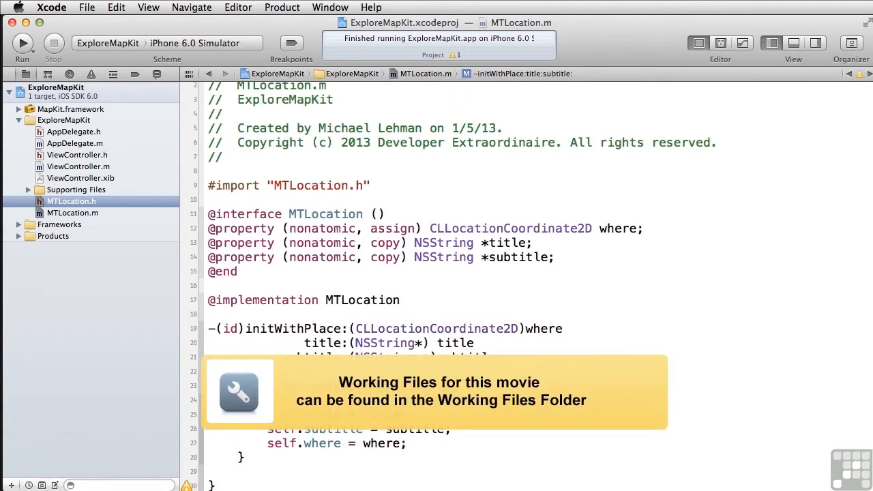
# Step: End the initWithPlace:title:subtitle: initializer with 'return self;'
pyautogui.write('return')
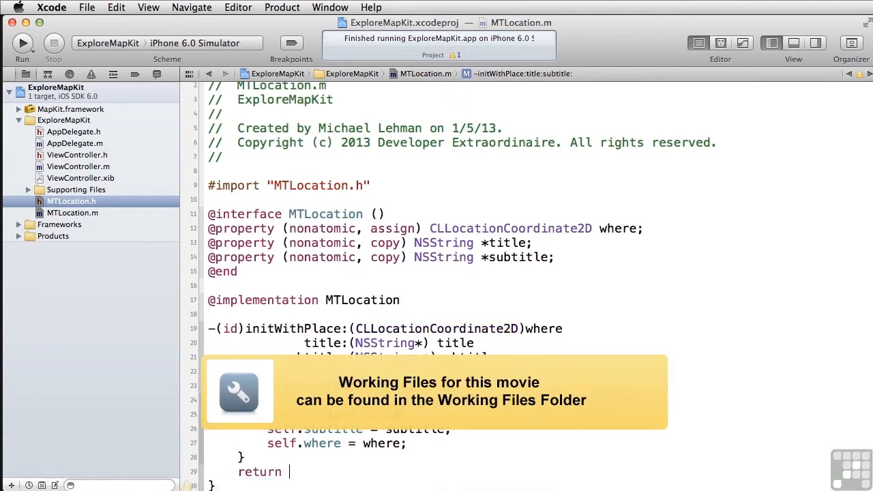
pyautogui.write('self;')
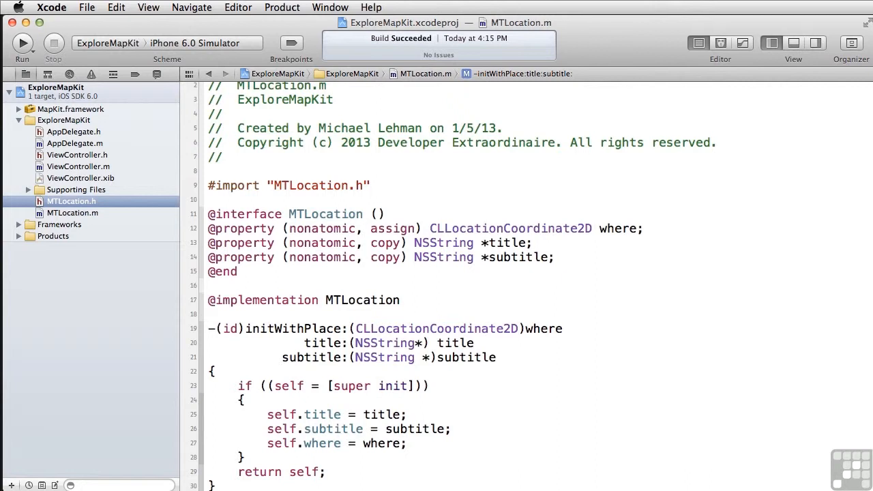
pyautogui.click(326, 471)
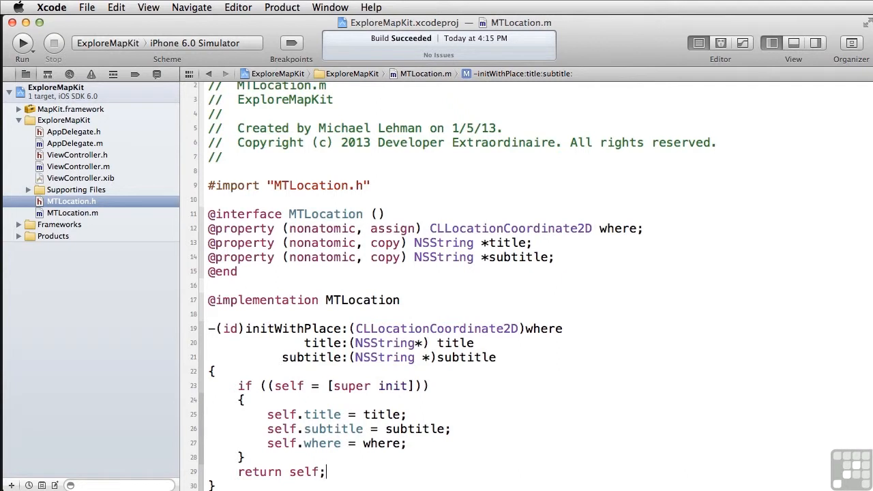
pyautogui.moveTo(510, 243)
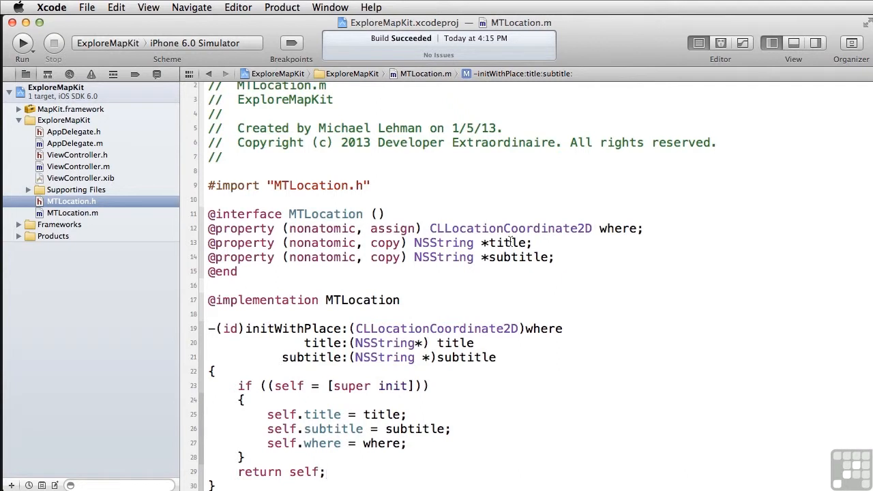
pyautogui.moveTo(453, 237)
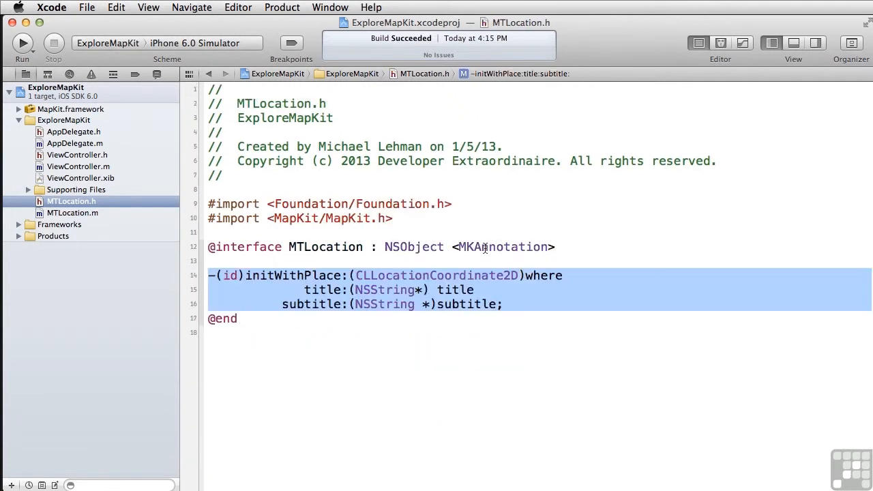
pyautogui.click(72, 213)
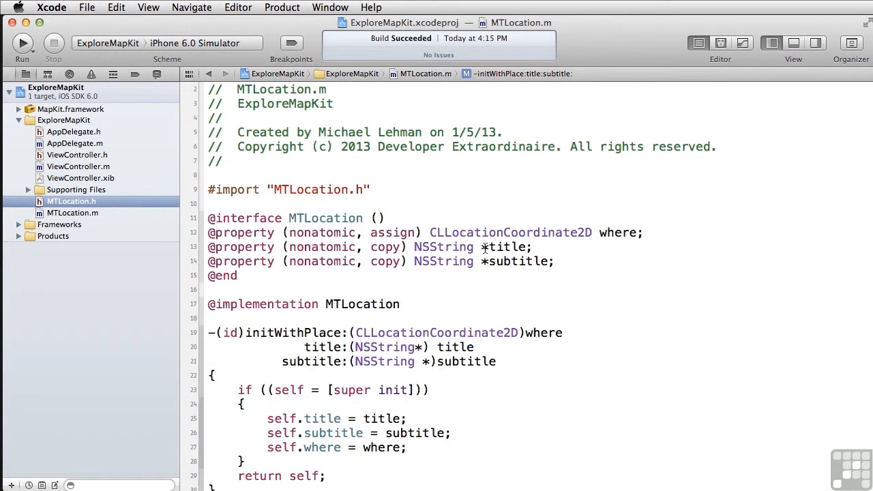
pyautogui.moveTo(502, 230)
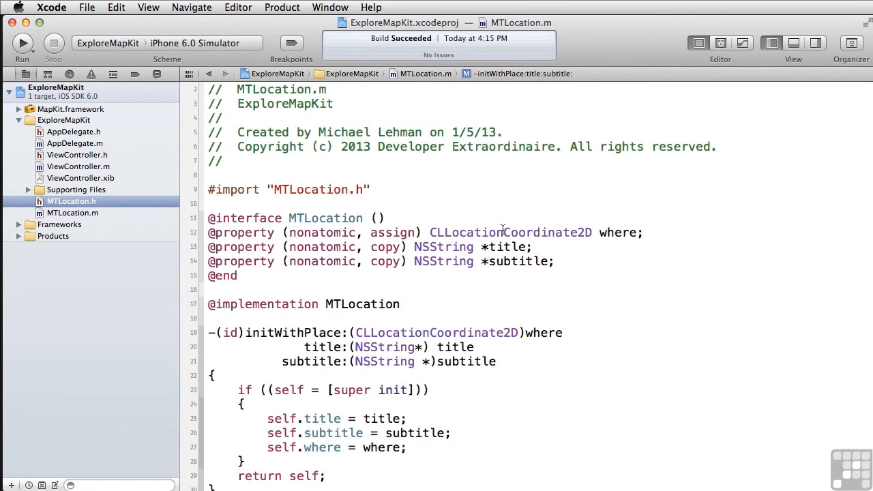
pyautogui.moveTo(486, 281)
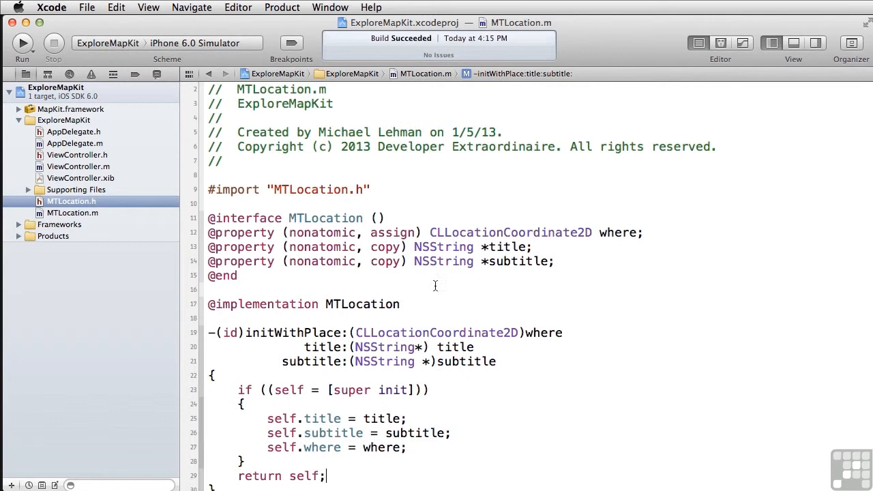
pyautogui.scroll(-3)
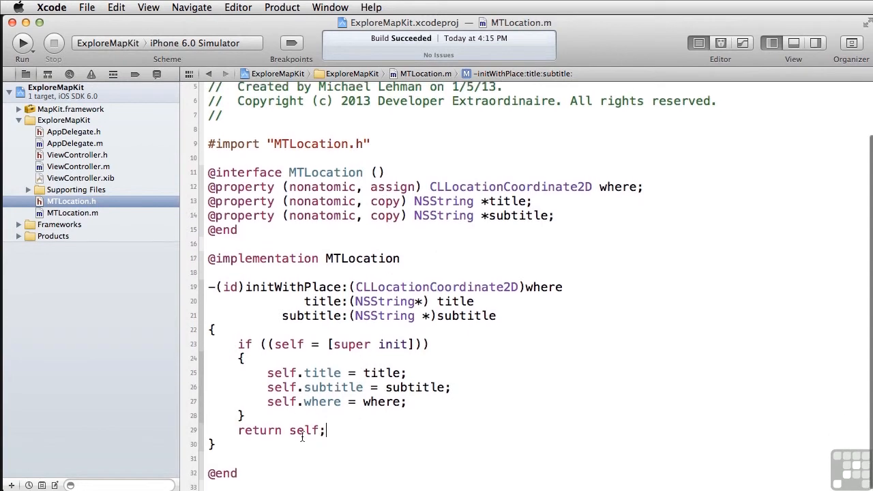
pyautogui.click(232, 472)
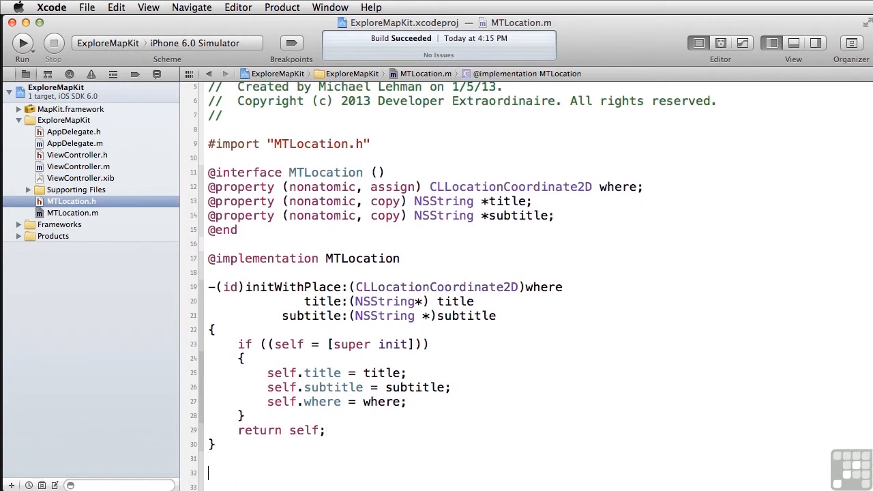
# Step: Add a '-(NSString *)title' getter returning _title to MTLocation.m
pyautogui.write('-(NSString *)title')
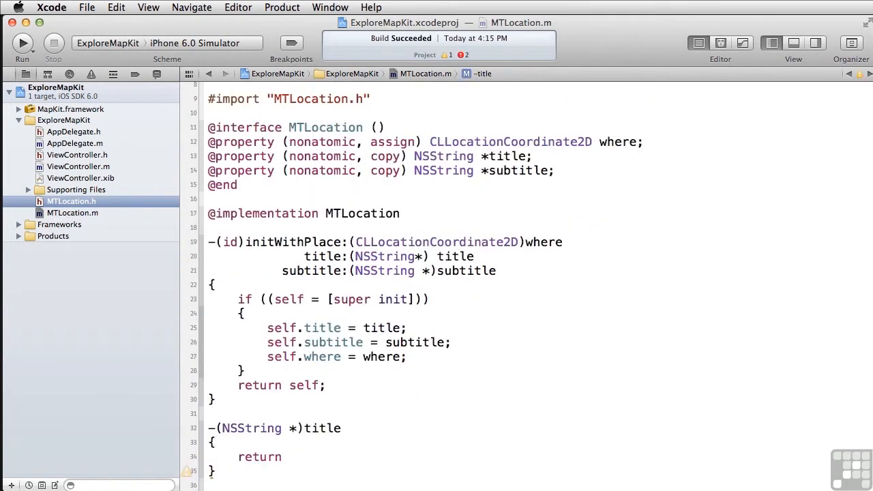
pyautogui.write('_title;')
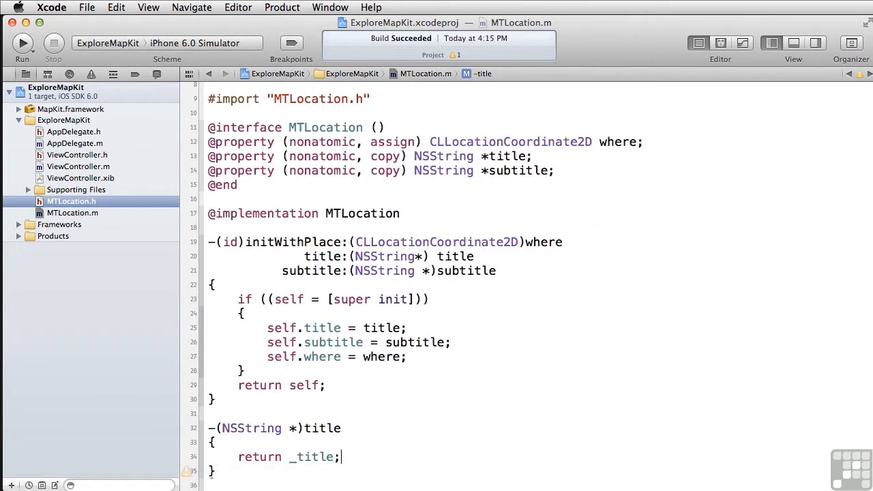
pyautogui.press('Return')
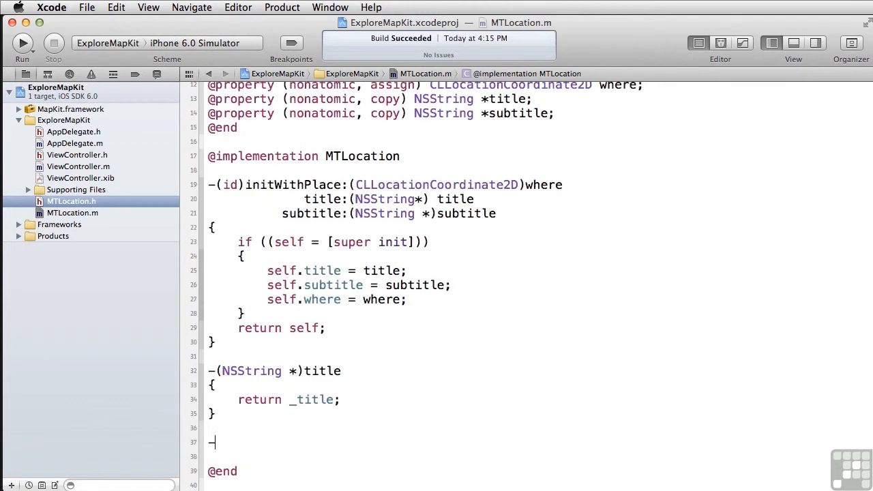
# Step: Add a subtitle getter returning _subtitle and begin the CLLocationCoordinate2D method declaration
pyautogui.write('(NSString *)')
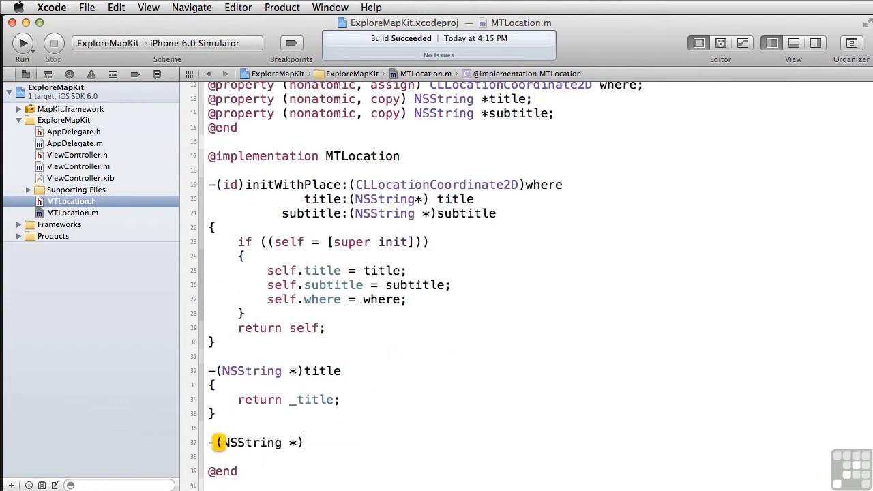
pyautogui.write('subtitle')
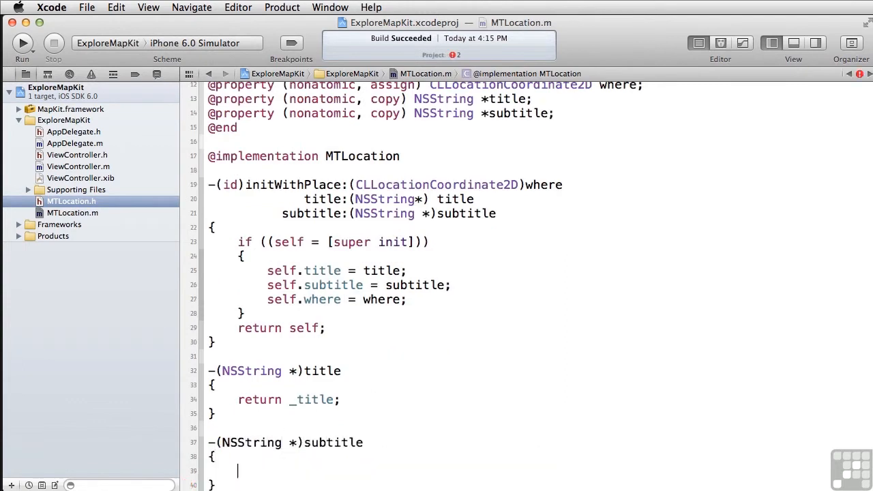
pyautogui.write('return _subtitle;')
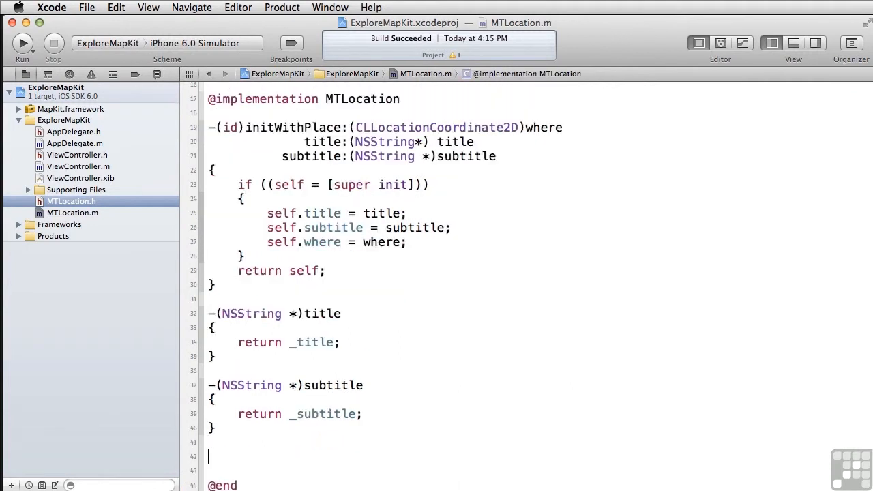
pyautogui.write('-(NSStream)')
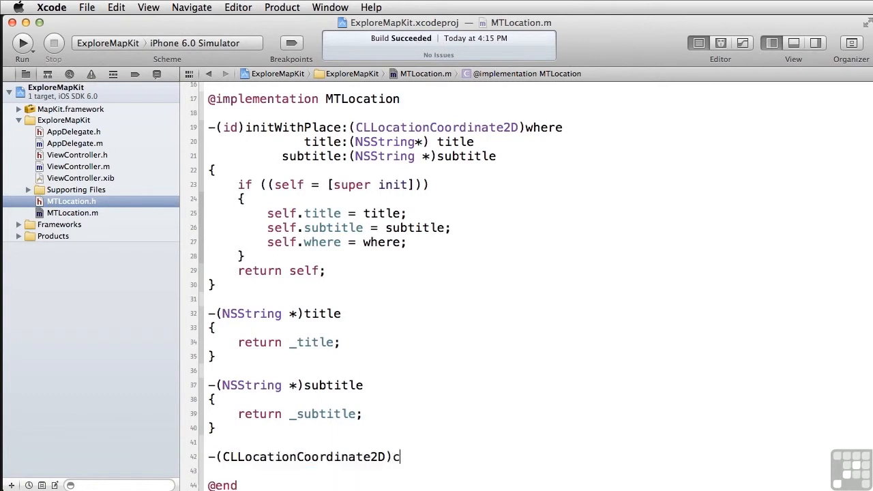
# Step: Complete the coordinate getter returning _where and build the project successfully
pyautogui.write('oordinate')
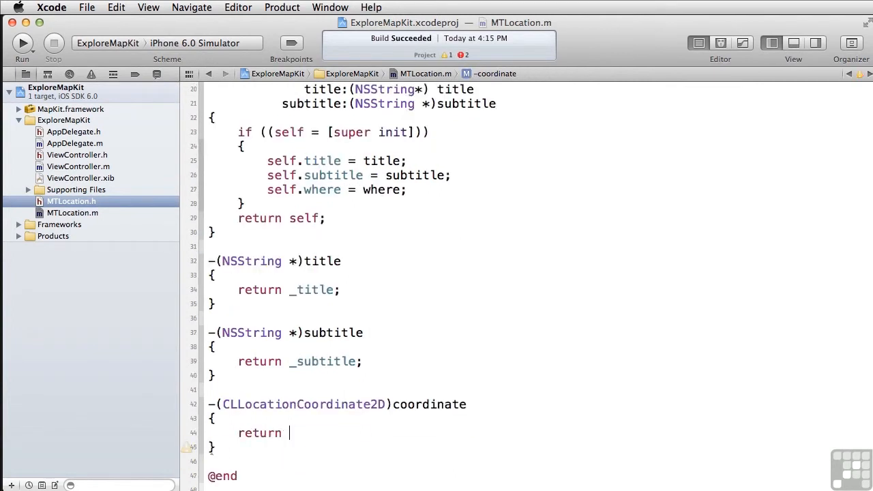
pyautogui.write('_where;')
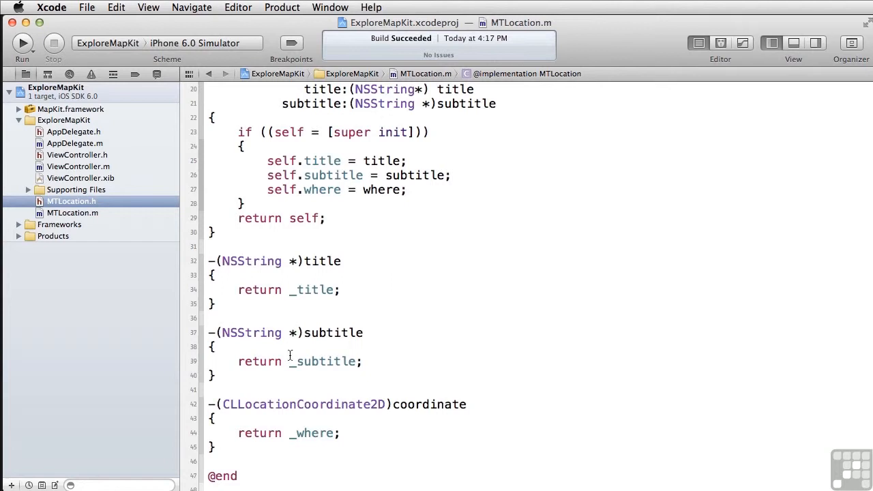
pyautogui.moveTo(381, 353)
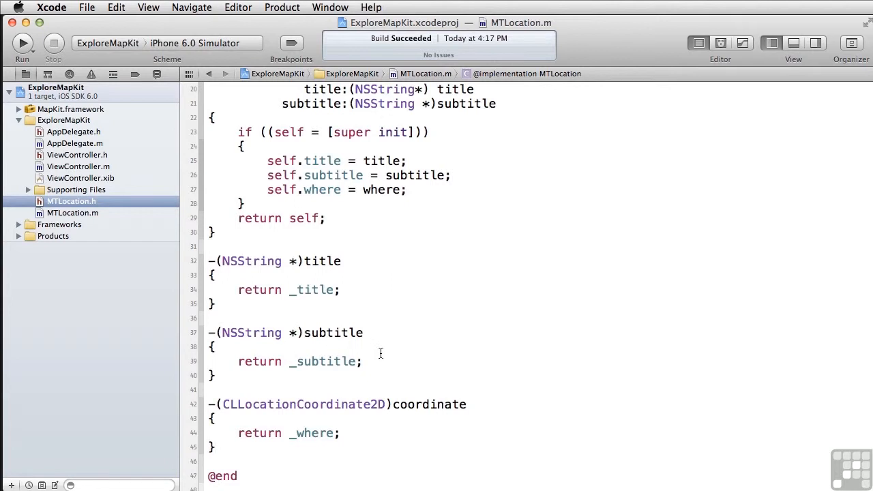
pyautogui.click(215, 448)
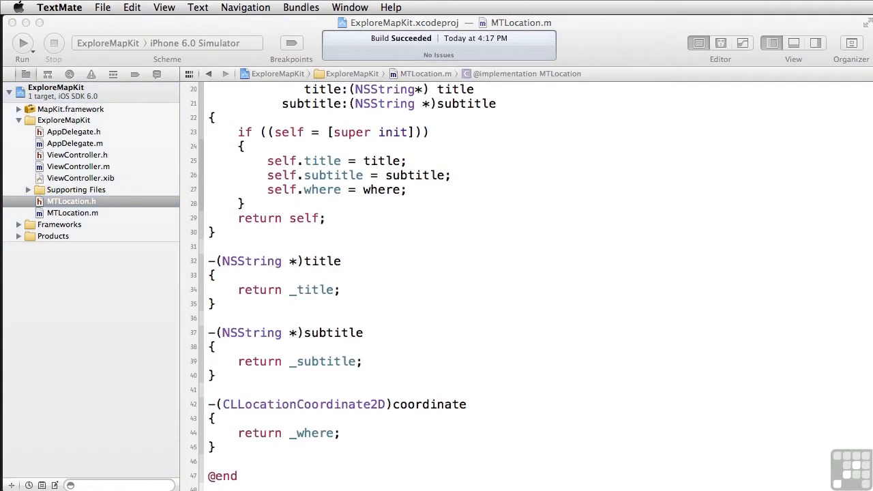
pyautogui.moveTo(71, 215)
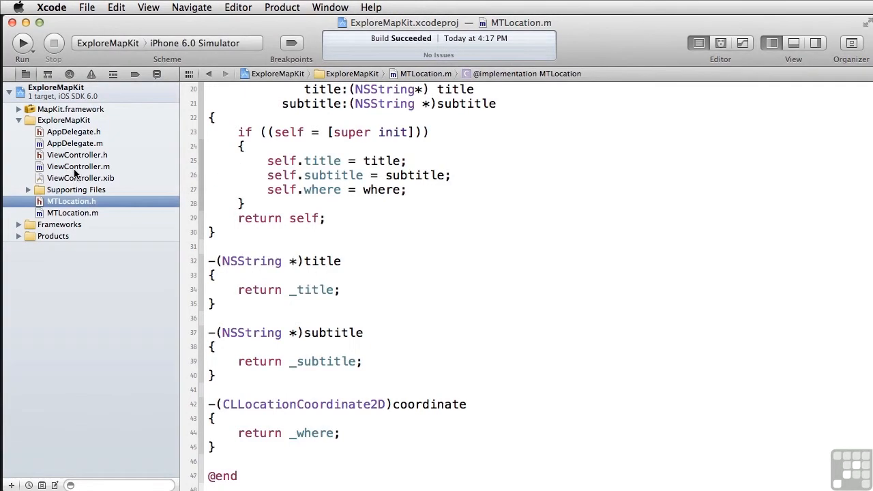
# Step: In ViewController.m's viewWillAppear, set markerLocation to zoomLocation on a new line
pyautogui.click(78, 166)
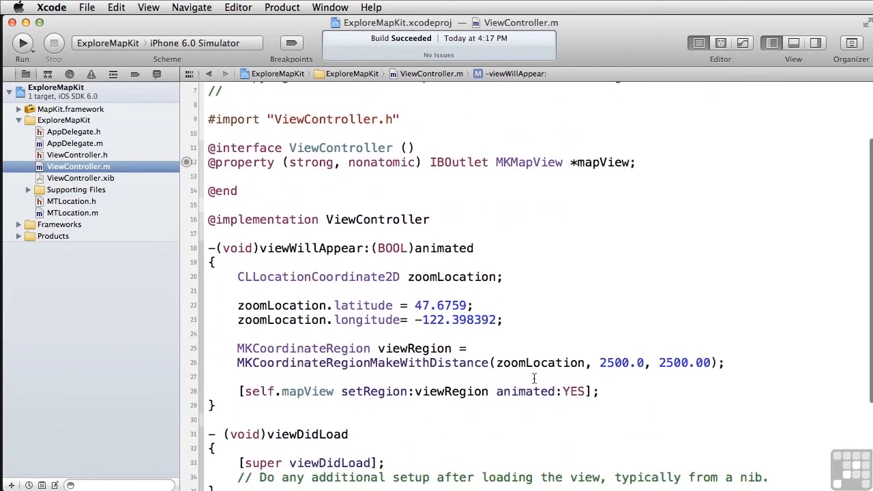
pyautogui.press('Return')
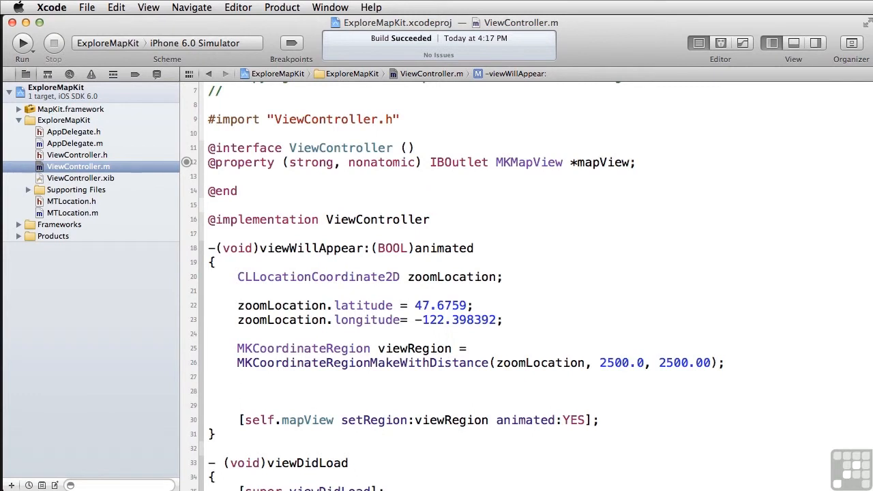
pyautogui.click(237, 390)
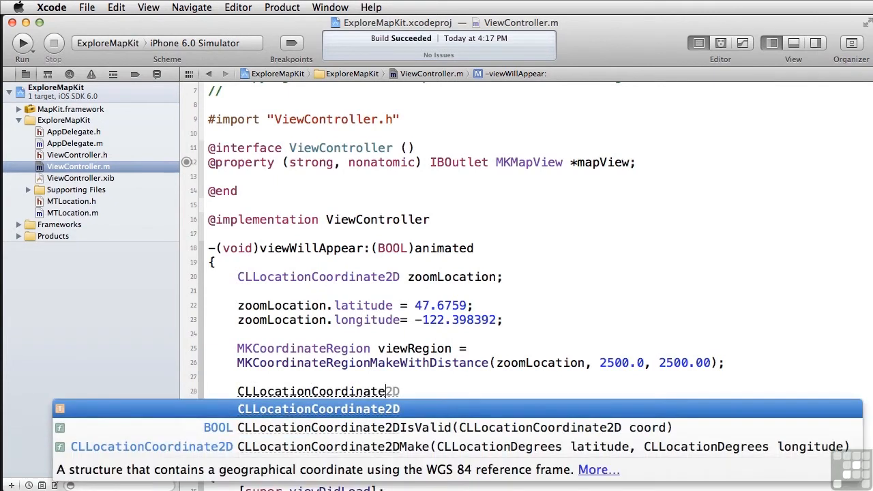
pyautogui.write('mar')
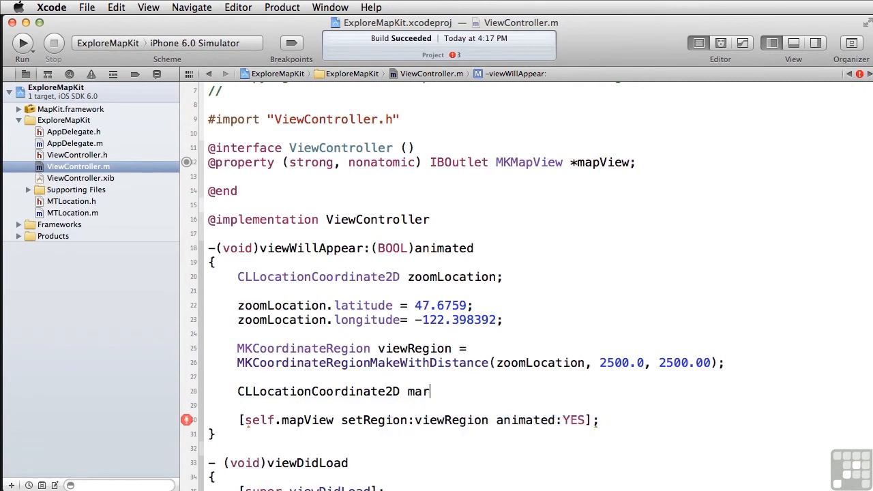
pyautogui.write('kerLocation')
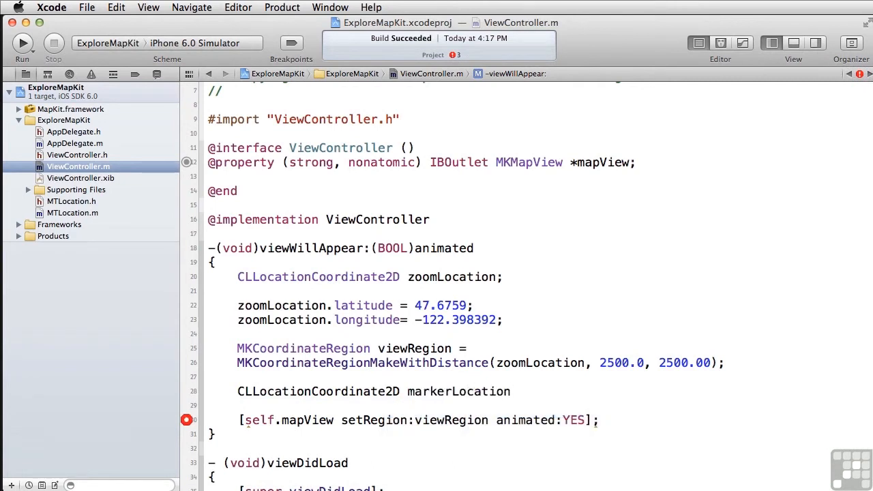
pyautogui.write('= zoomLocation;')
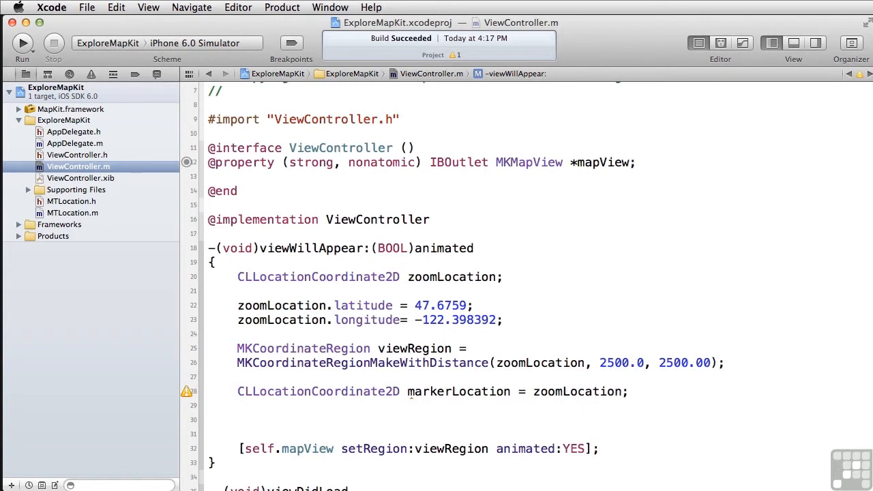
# Step: Declare 'MTLocation *loc1;' below the markerLocation line
pyautogui.write('MTLocation *loc1;')
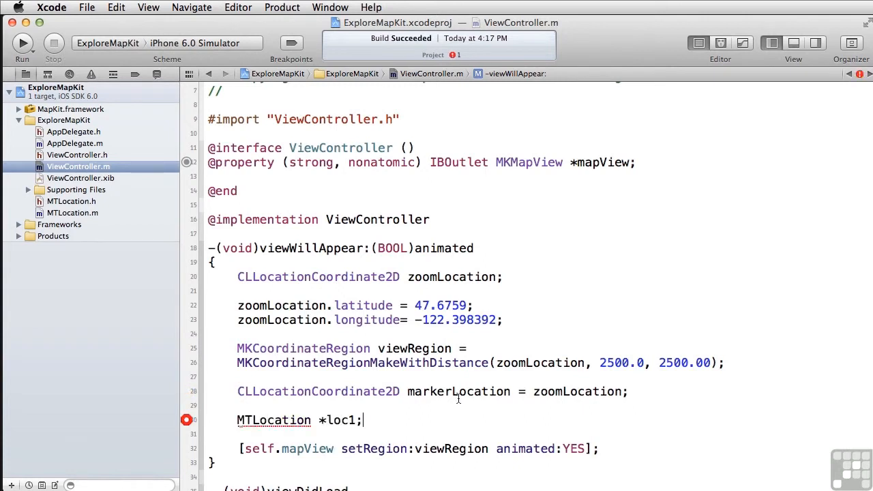
# Step: Add '#import "MTLocation.h"' to ViewController.h under the MapKit import
pyautogui.click(76, 154)
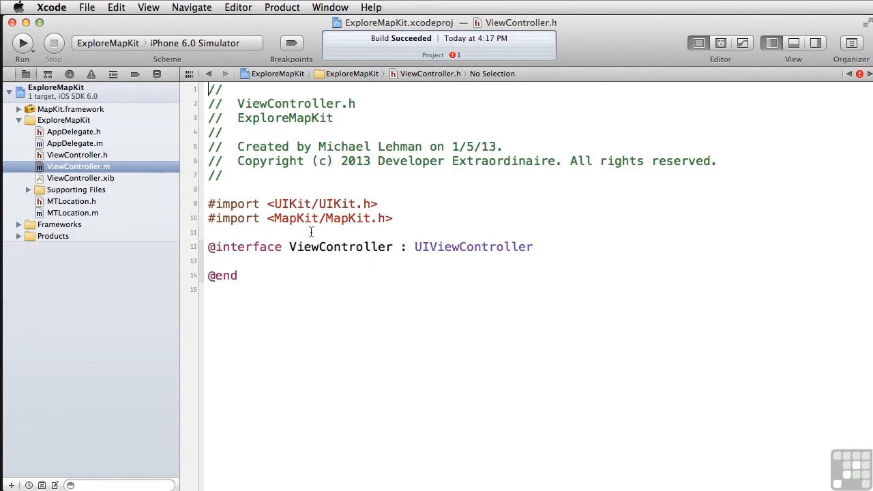
pyautogui.write('#')
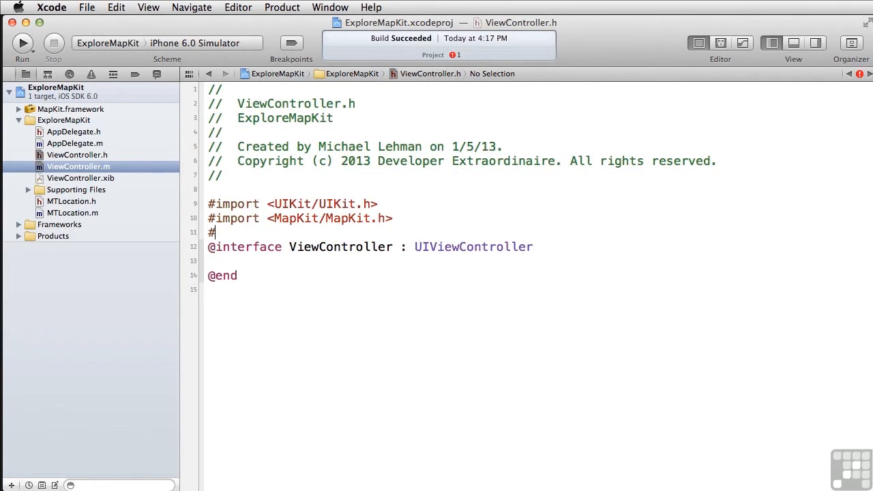
pyautogui.write('import "')
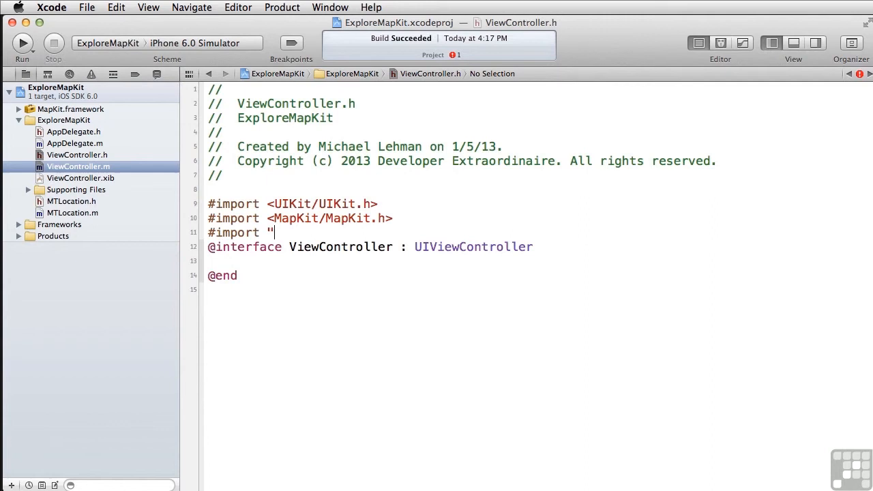
pyautogui.write('MTLocation.h"')
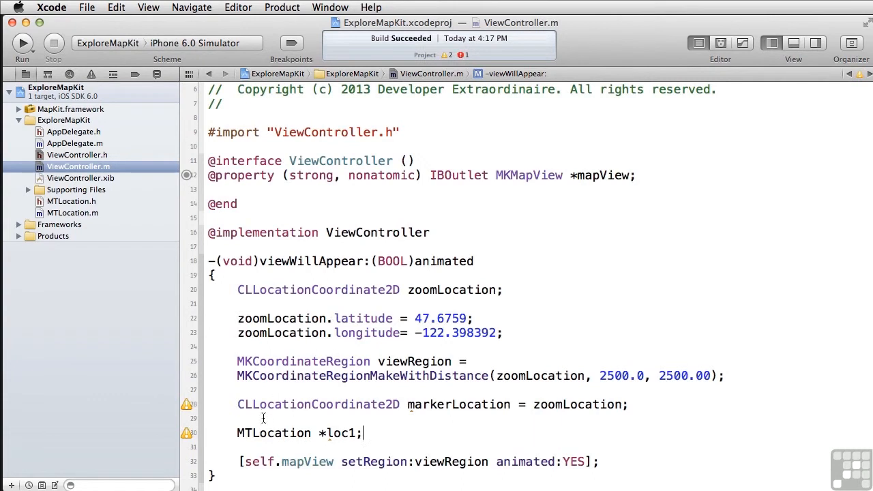
# Step: Initialize loc1 with markerLocation, title "32nd and 65th" and subtitle "Sunset Hill"
pyautogui.write('loc1 =')
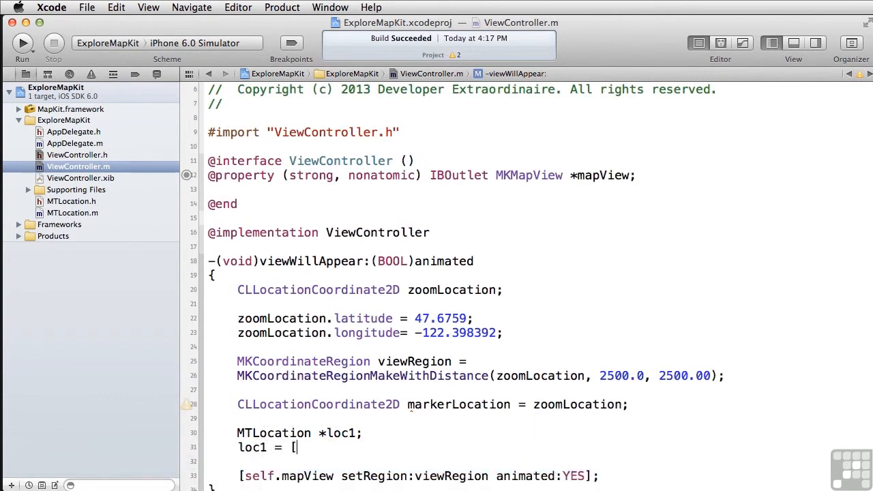
pyautogui.write('[MTLocation]]')
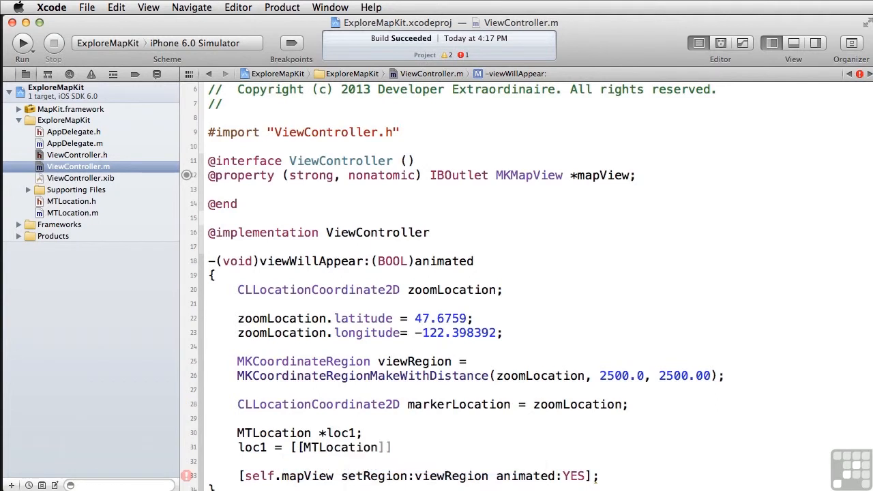
pyautogui.write('alloc]')
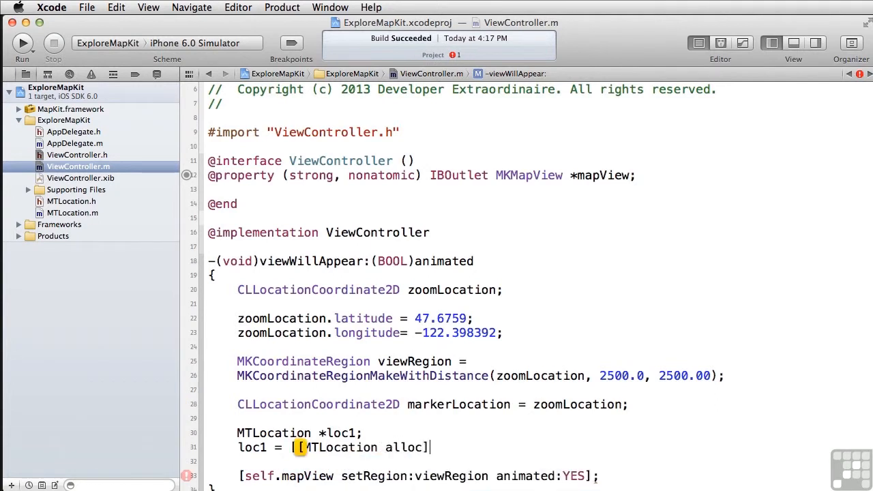
pyautogui.write('initWithPlace:(CLLocationCoordinate2D) title:(NSString *) subtitle:(NSString *')
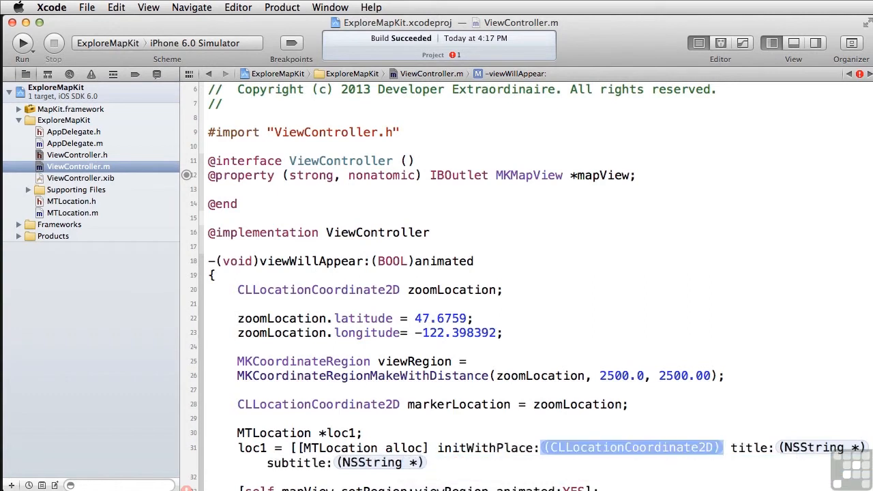
pyautogui.write('markerLocation')
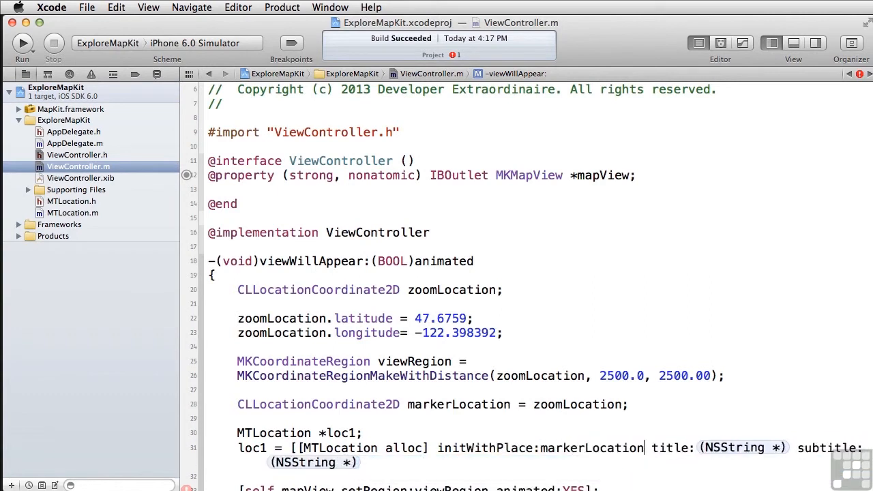
pyautogui.write('@ subtitle:')
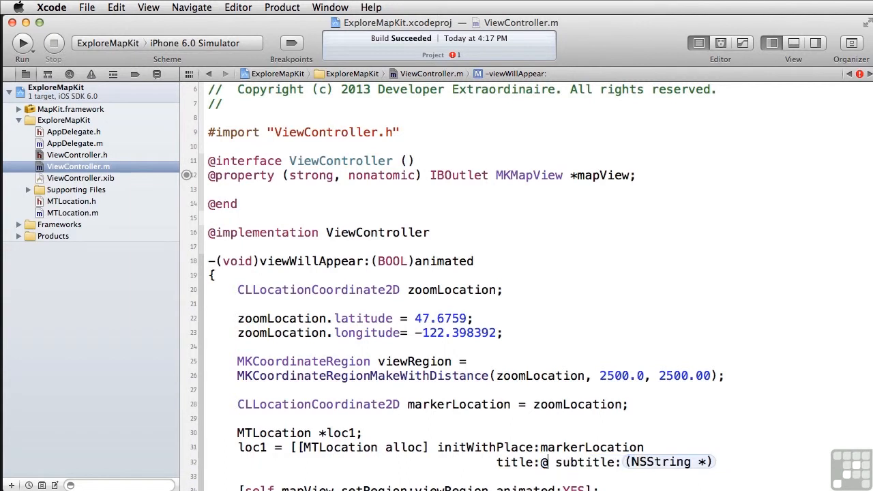
pyautogui.write('32nd and 6"')
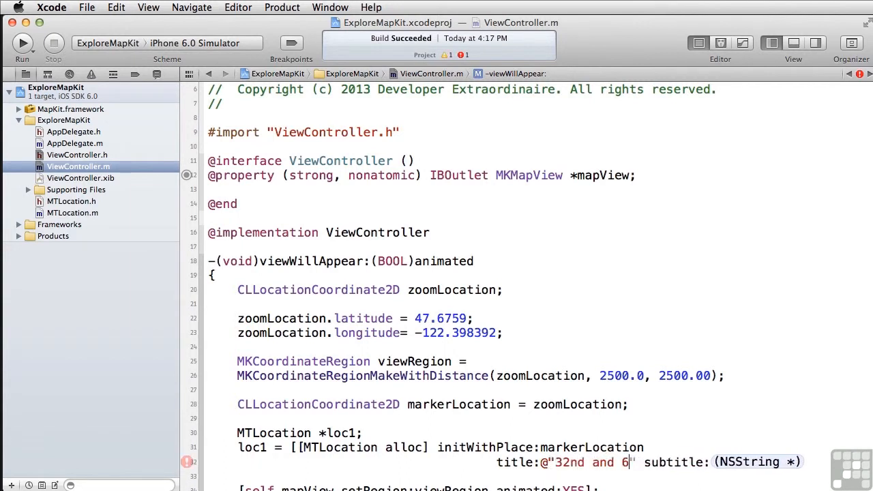
pyautogui.write('5th')
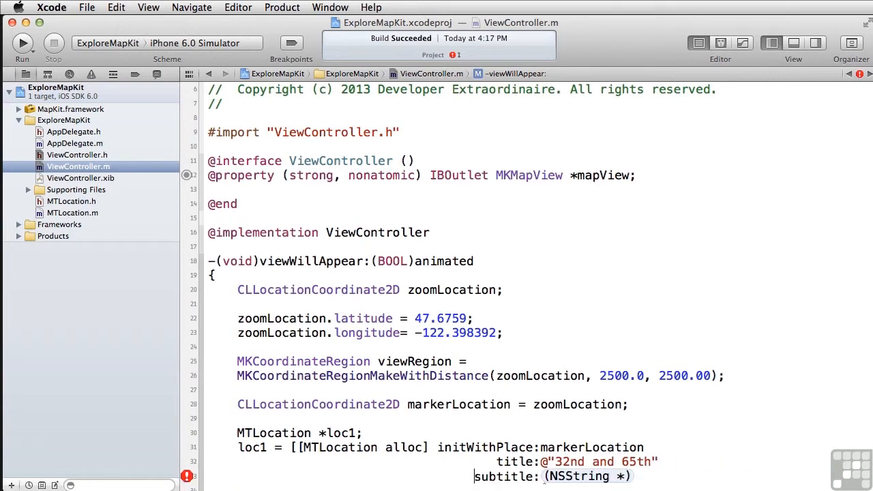
pyautogui.write('@"Sunset Hill"]')
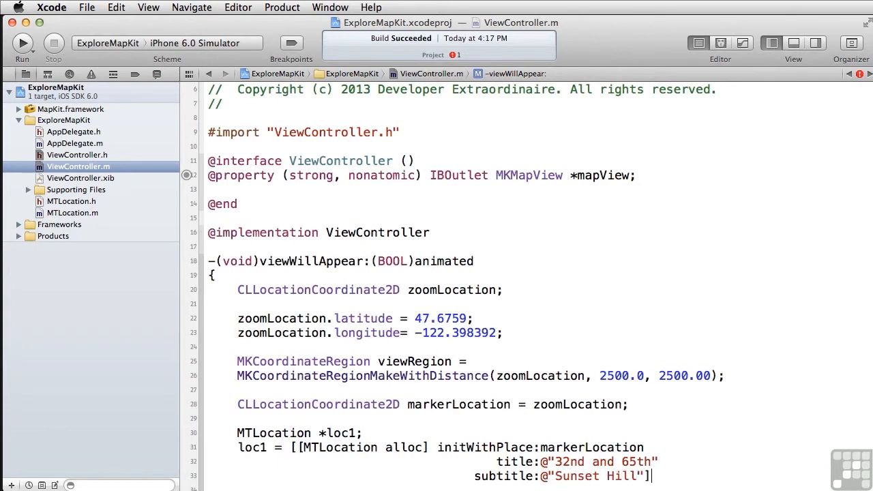
# Step: Add loc1 to the map view with [self.mapView addAnnotation:loc1];
pyautogui.scroll(-3)
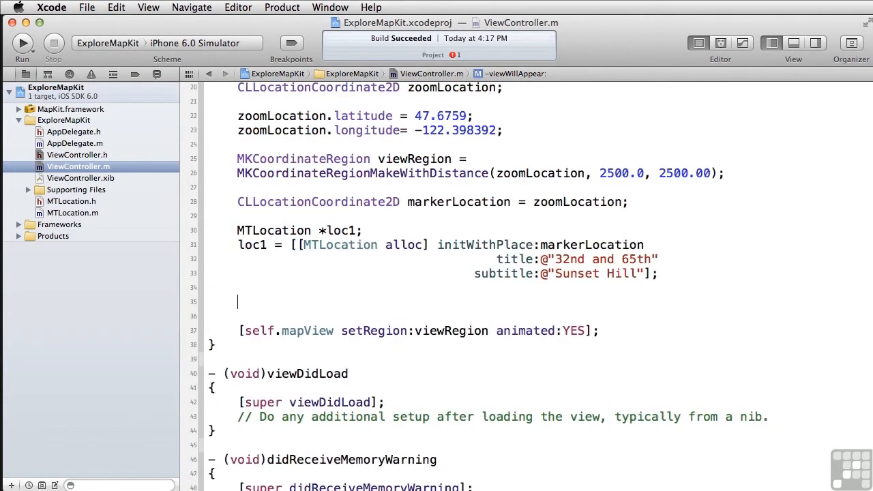
pyautogui.write('[self]')
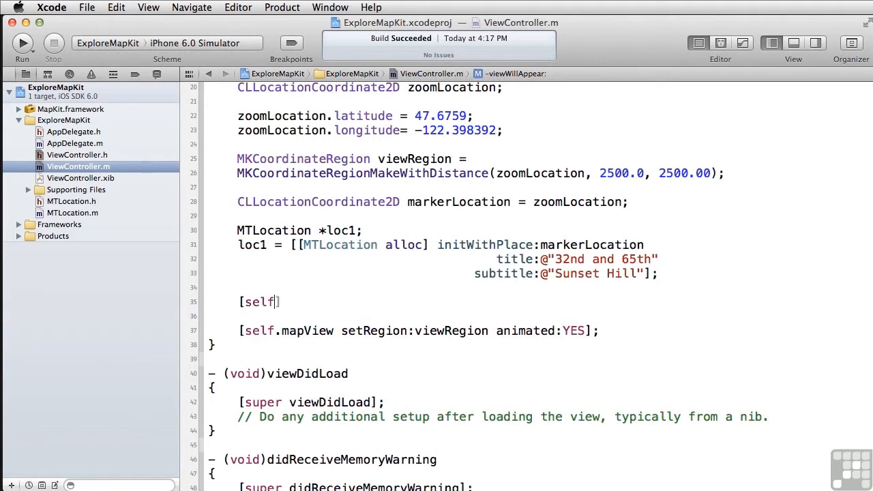
pyautogui.write('.mapView addAnnotation:loc1')
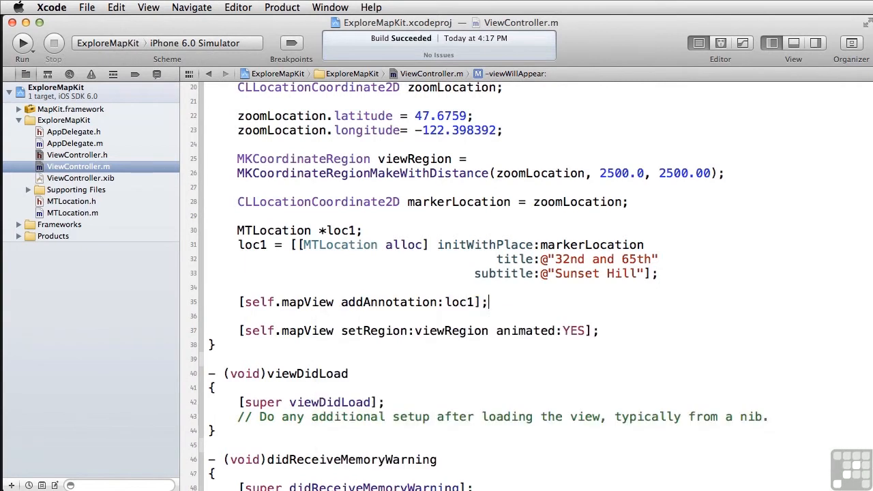
# Step: Nudge markerLocation by latitude -= 0.0005 and longitude += 0.0003
pyautogui.press('Return')
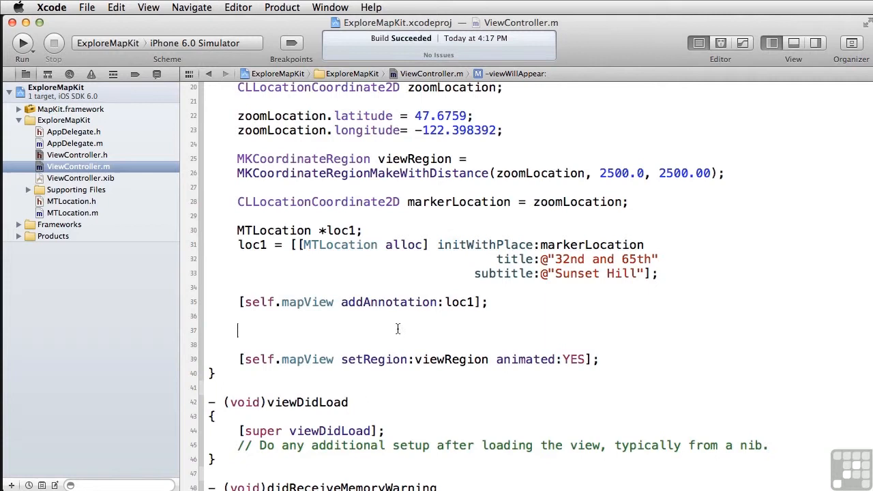
pyautogui.write('markerLocation.latitude')
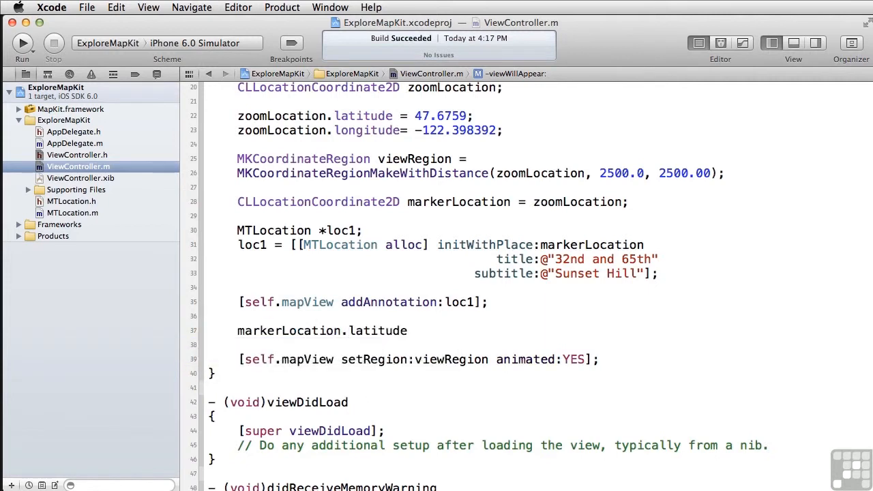
pyautogui.write('-= 0.0005')
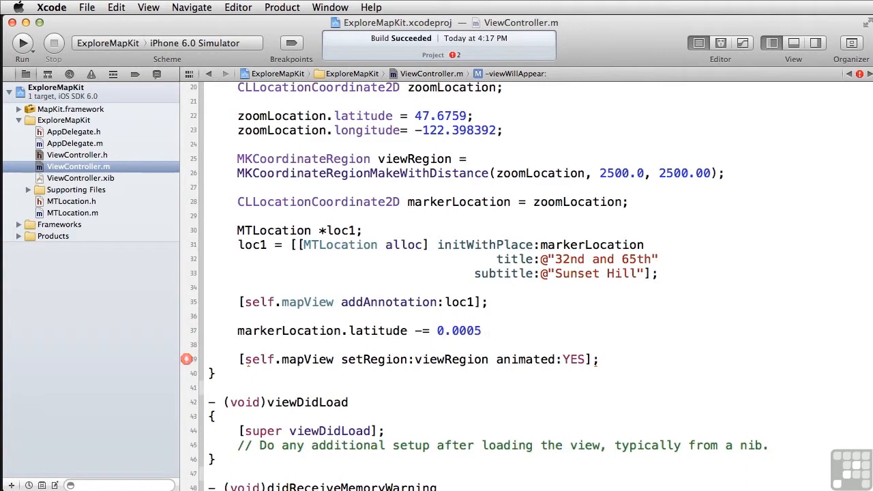
pyautogui.press('Return')
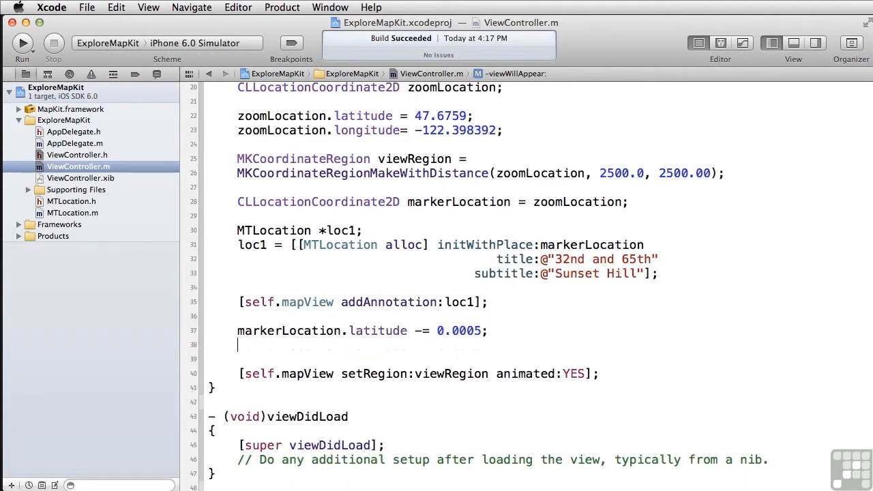
pyautogui.write('markerLocation.longitude')
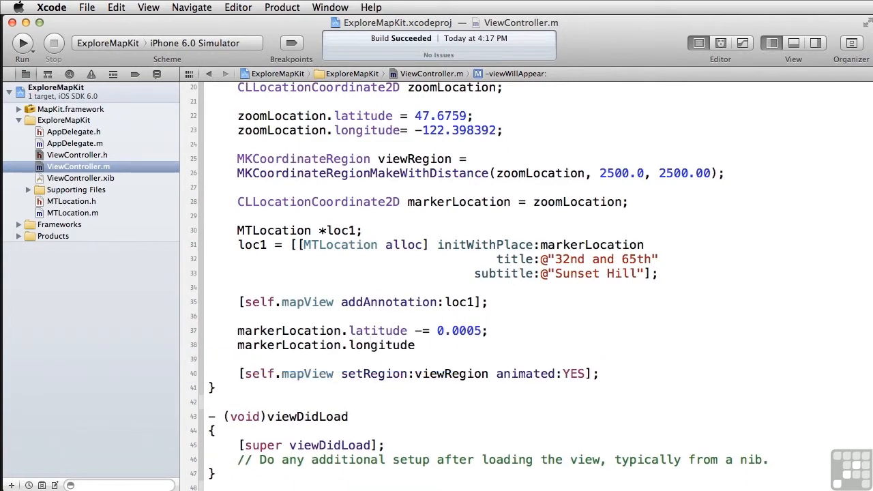
pyautogui.write('+= 0.0003;')
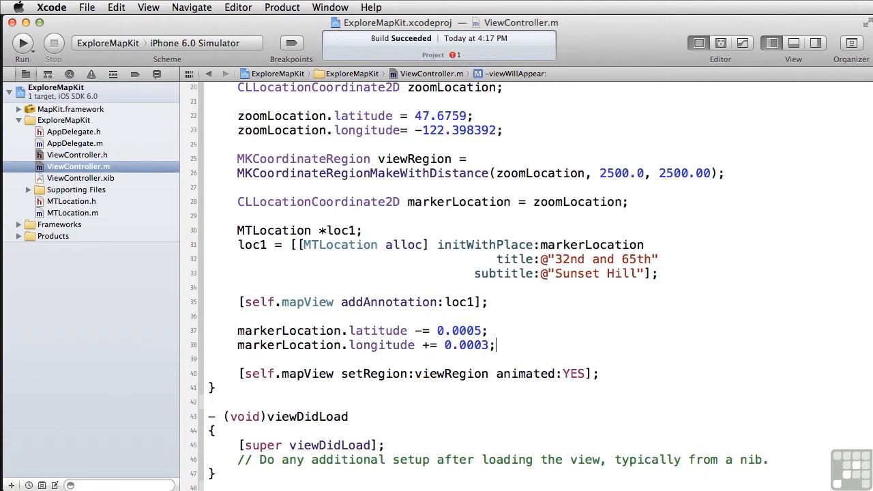
# Step: Create loc2 titled "The Scoop @ Walters" with a coffee-in-Seattle subtitle and add it to mapView
pyautogui.press('Return')
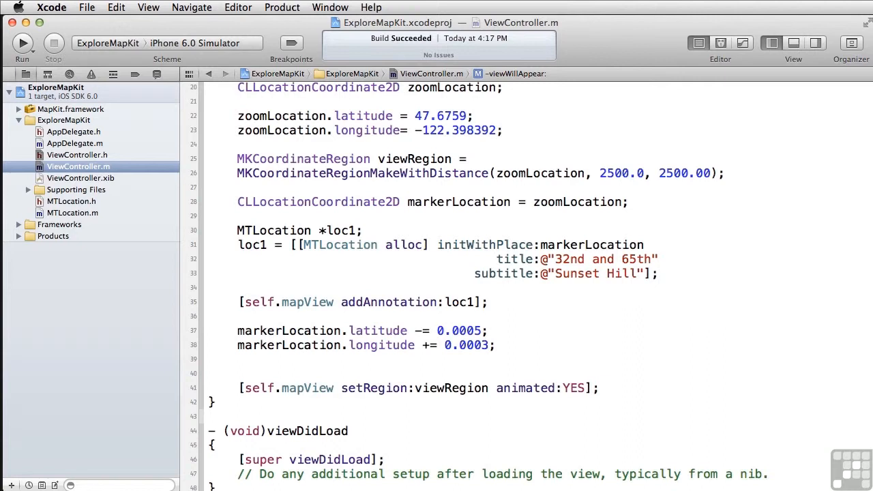
pyautogui.write('MTLocation *loc2 =')
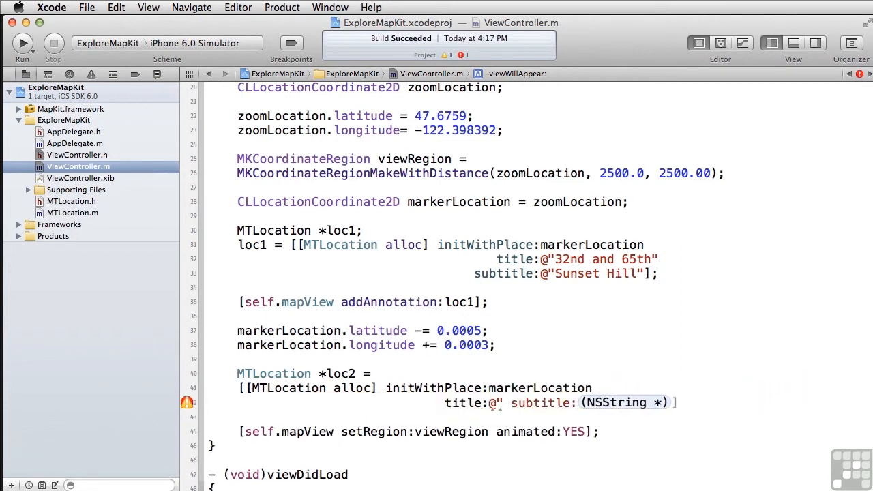
pyautogui.write('The Scoop @ Walters"')
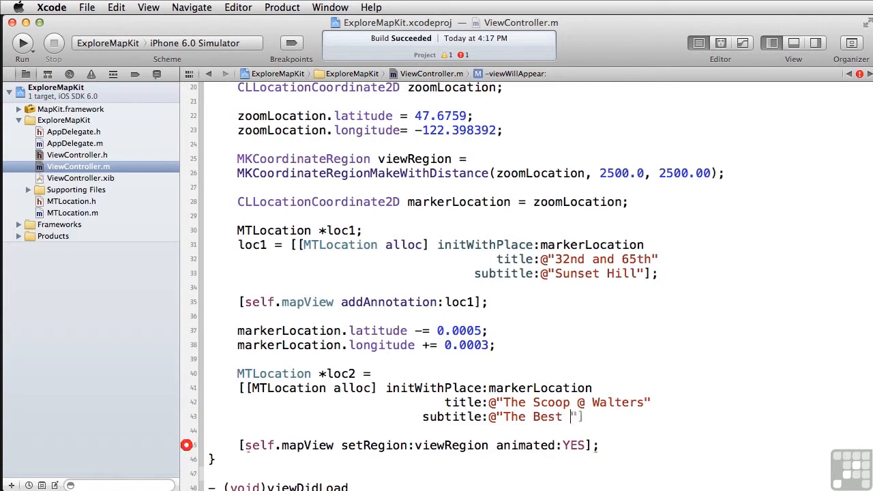
pyautogui.write('Coffee in Seatt')
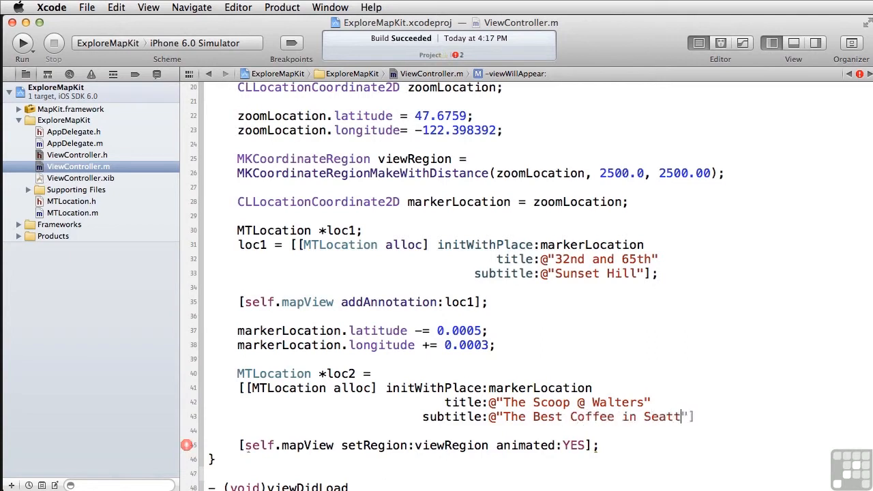
pyautogui.write('le!"];')
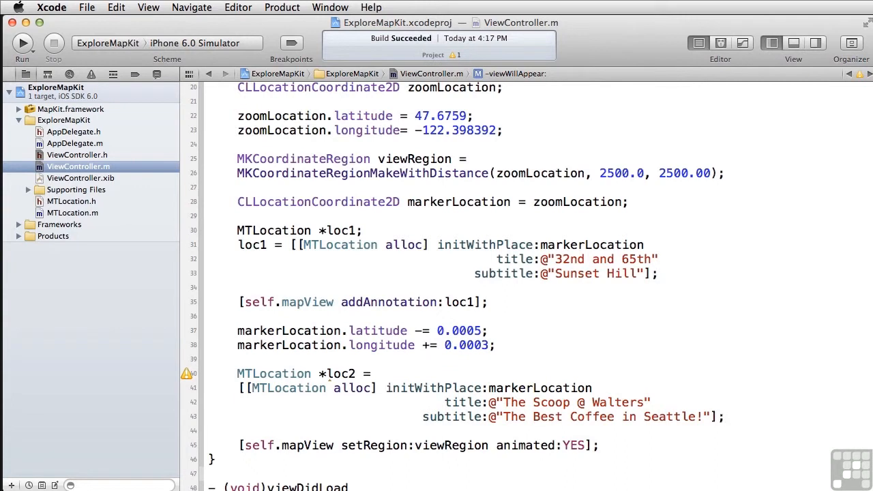
pyautogui.click(726, 417)
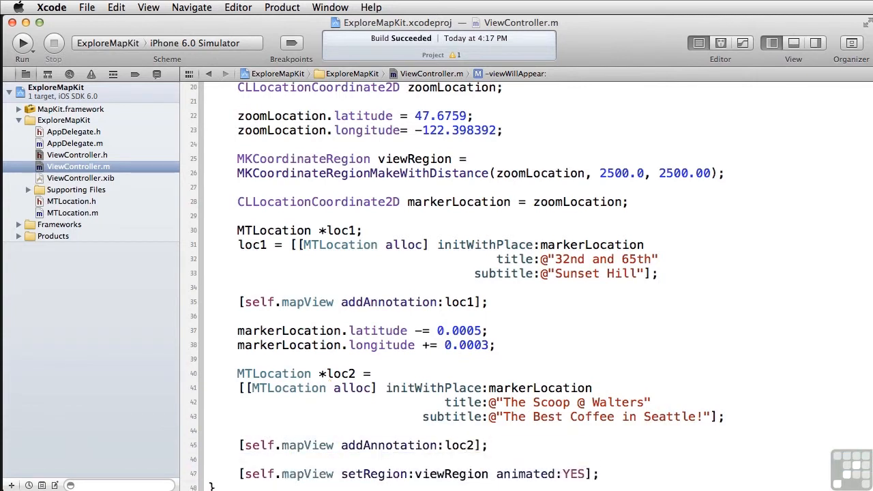
# Step: Run the app and show the callouts for the 32nd and 65th and The Scoop @ Walters pins
pyautogui.click(22, 42)
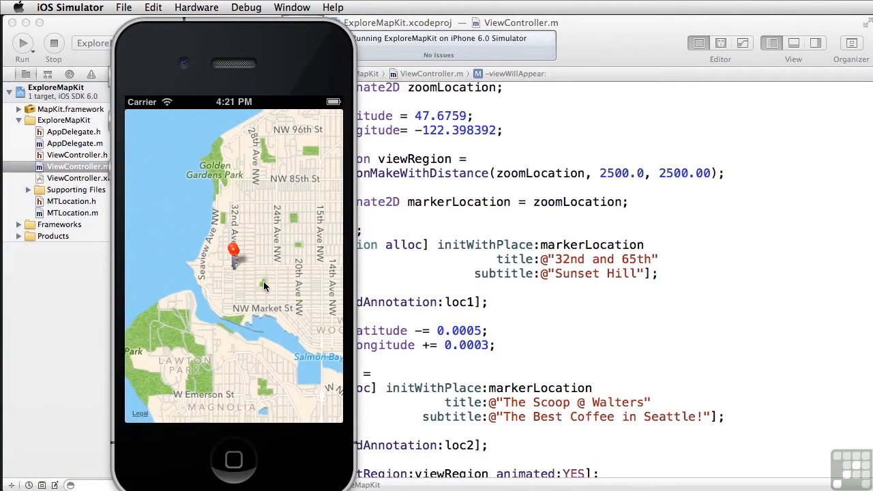
pyautogui.moveTo(229, 316)
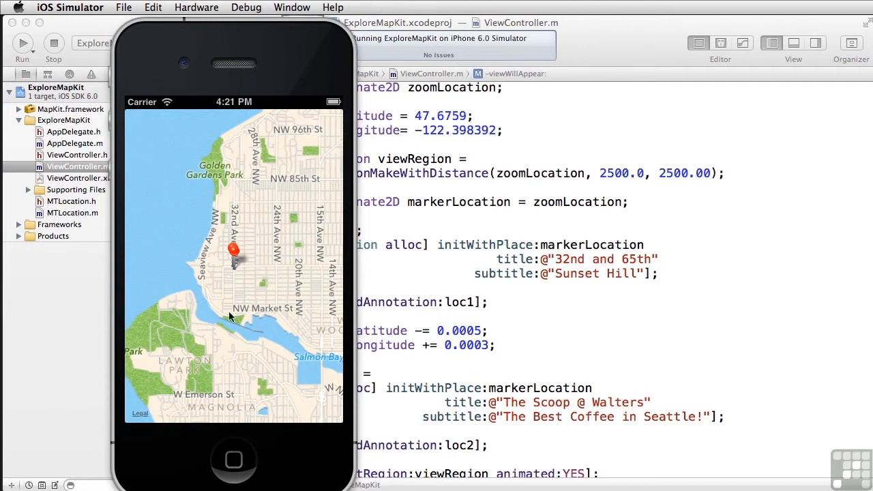
pyautogui.moveTo(246, 296)
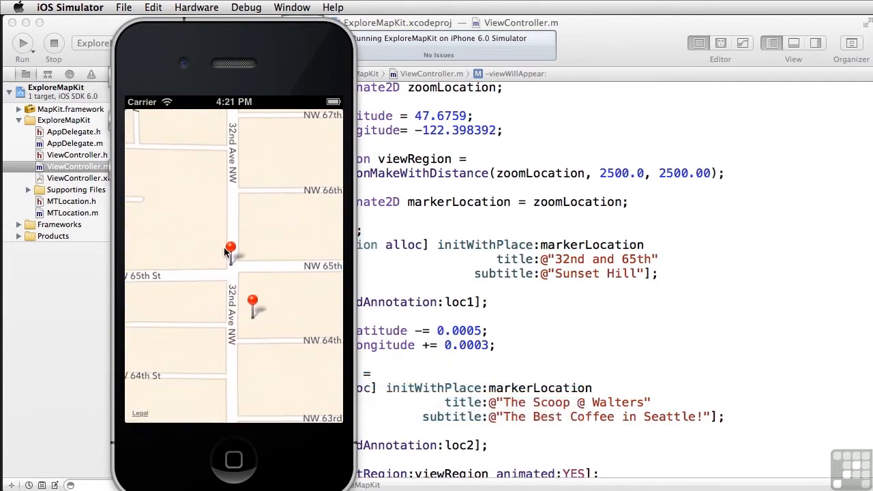
pyautogui.click(231, 247)
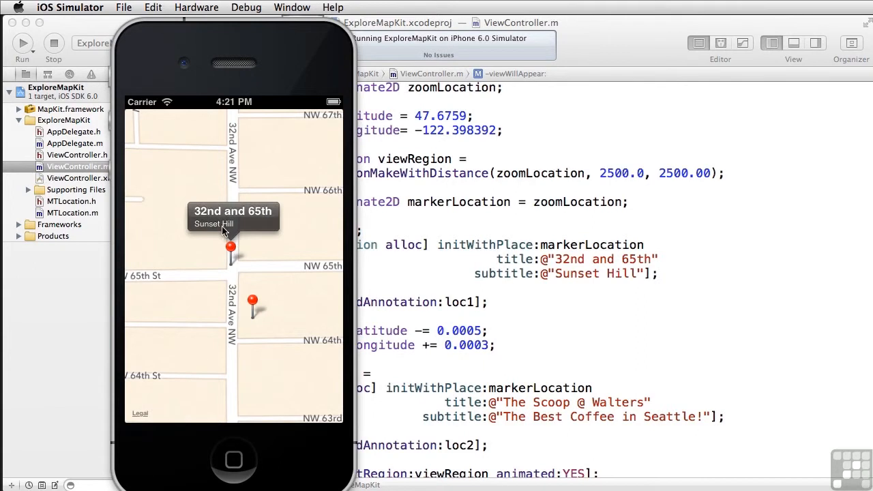
pyautogui.moveTo(293, 285)
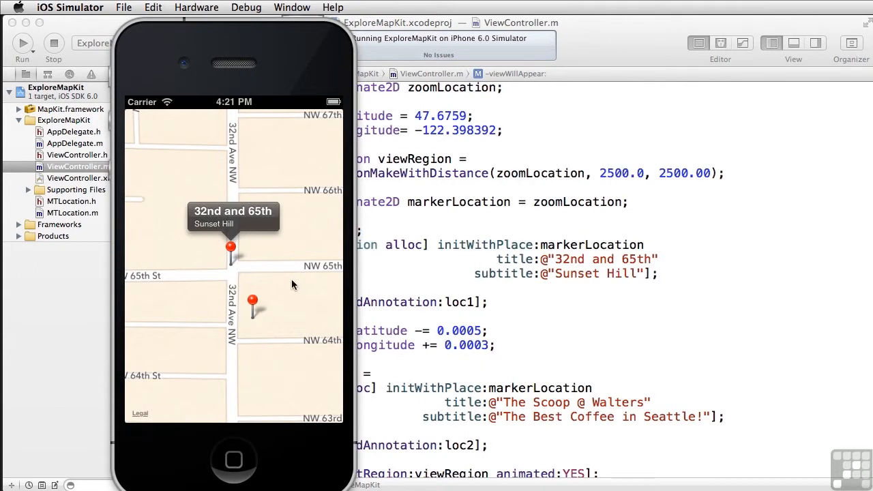
pyautogui.click(252, 301)
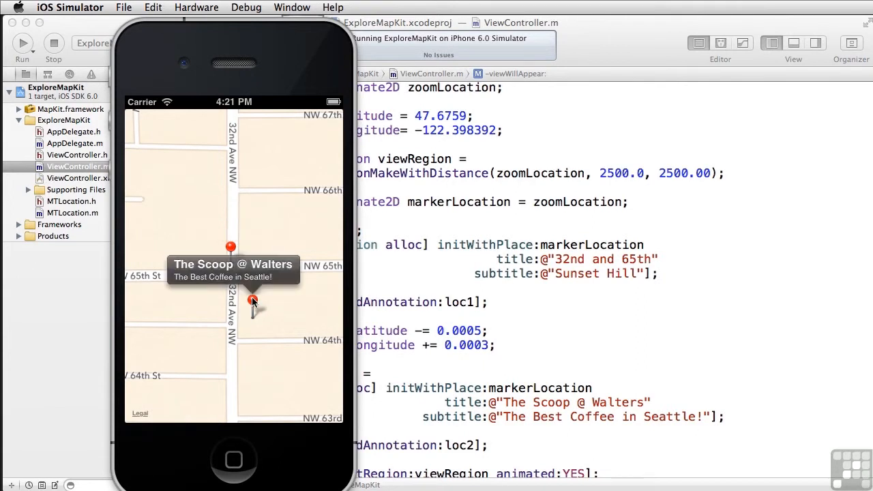
pyautogui.moveTo(264, 336)
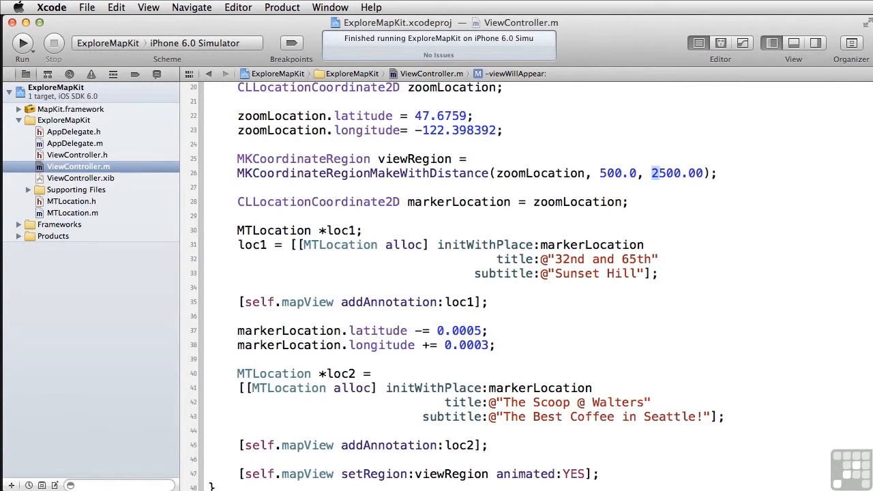
# Step: Set the region to 500 by 500 metres, rerun the app, and return to Xcode's ViewController.xib
pyautogui.click(22, 42)
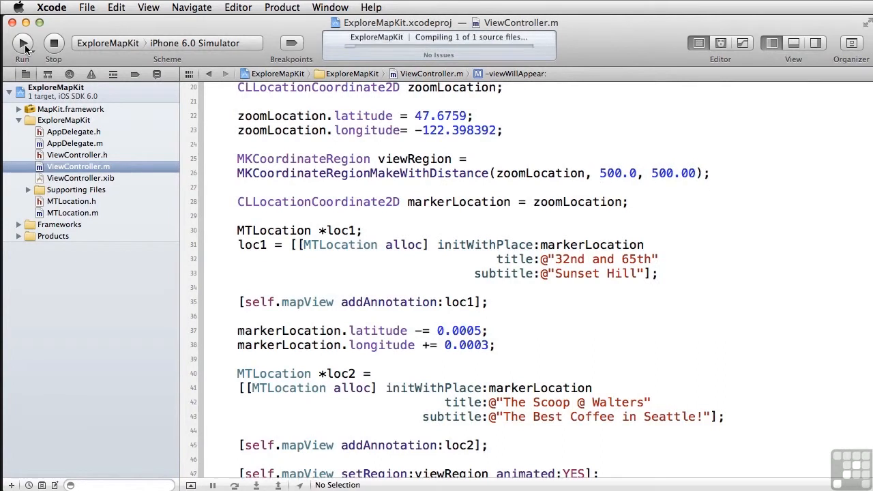
pyautogui.click(22, 42)
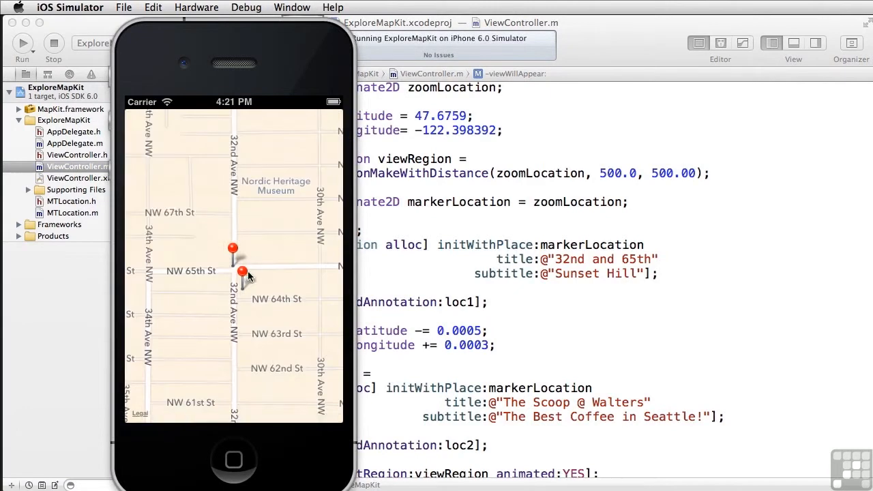
pyautogui.click(243, 272)
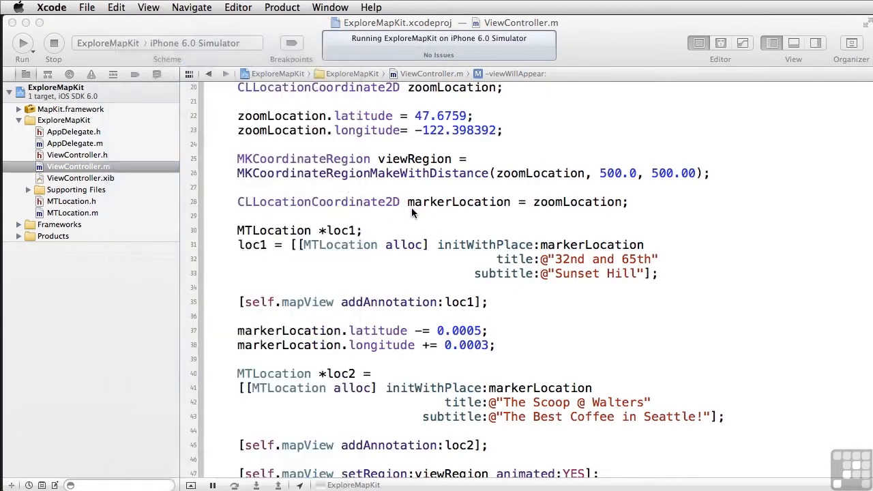
pyautogui.click(81, 177)
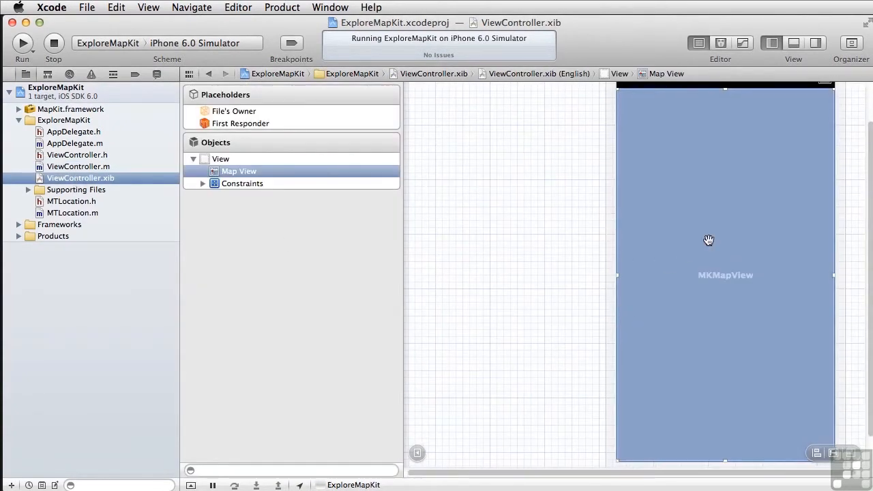
# Step: Select the Map View in ViewController.xib and follow Quick Help to the MKMapView Class Reference
pyautogui.click(219, 158)
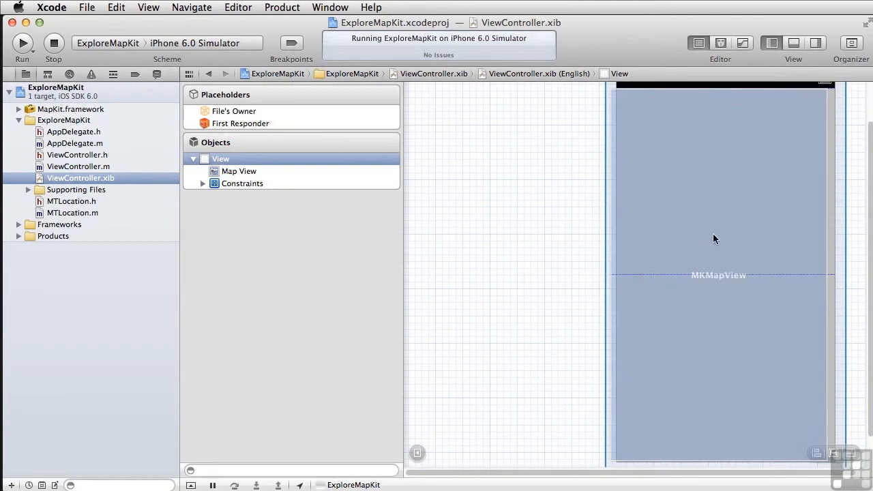
pyautogui.click(239, 171)
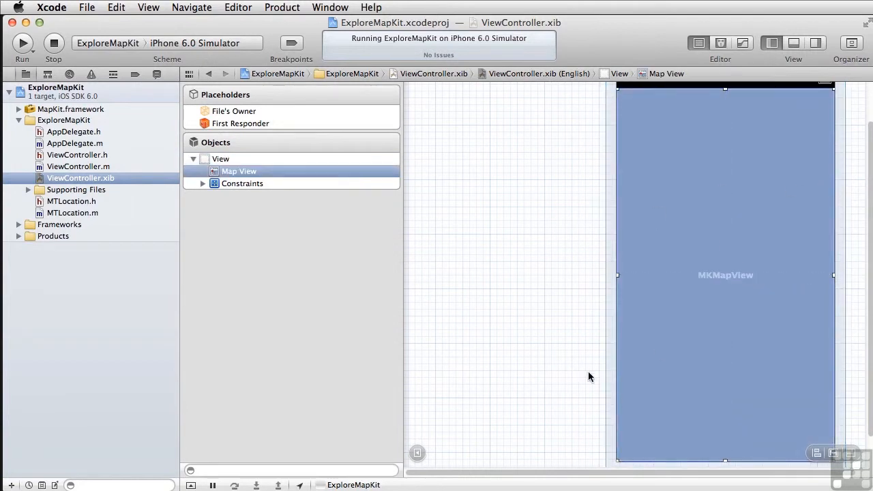
pyautogui.click(815, 42)
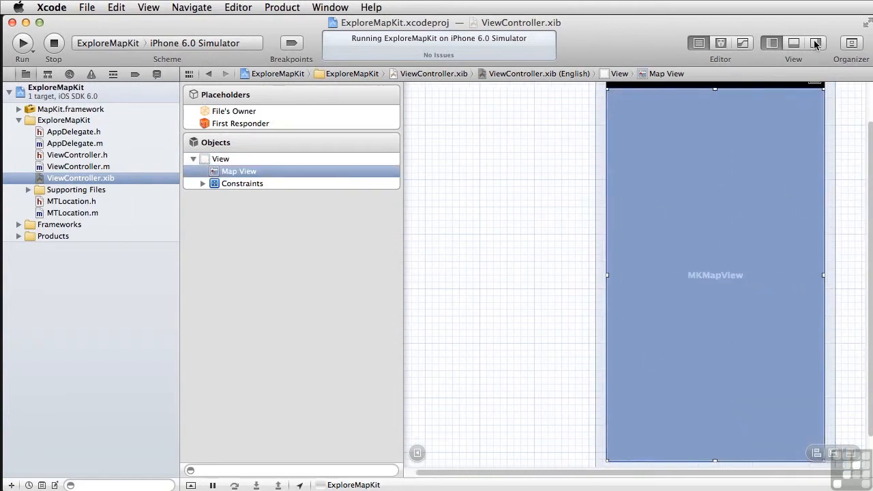
pyautogui.click(816, 43)
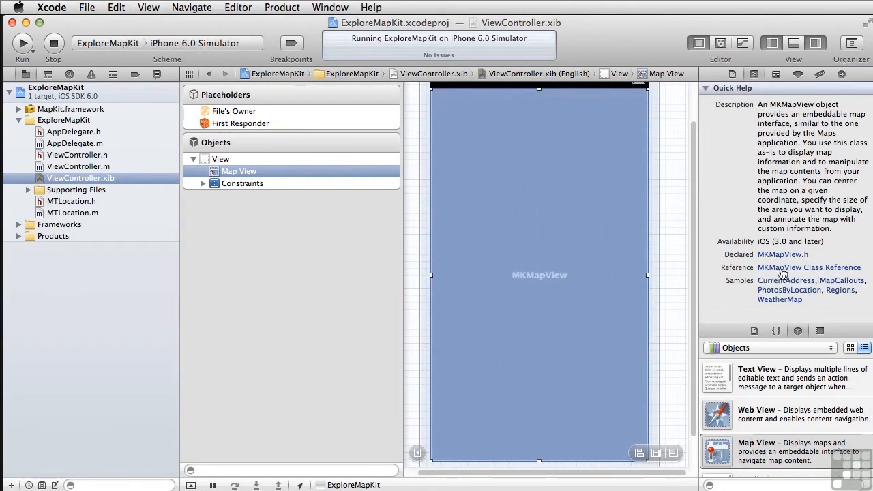
pyautogui.click(809, 266)
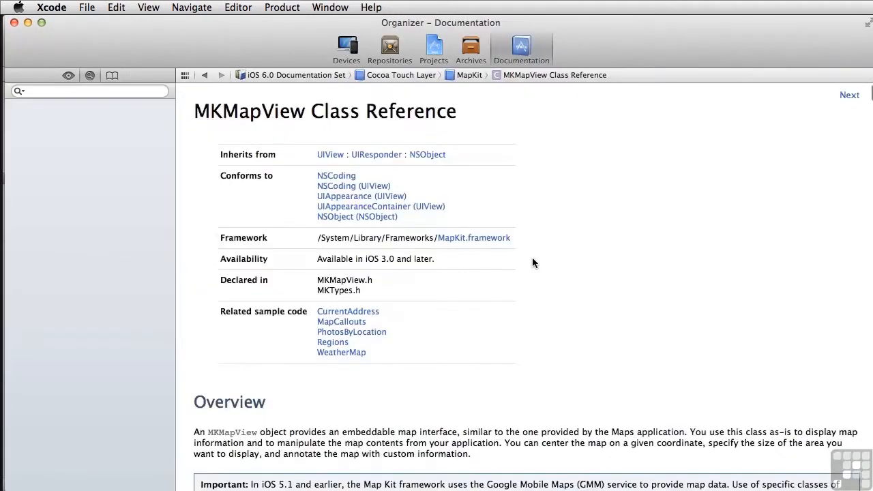
# Step: Follow the MKMapViewDelegate Protocol Reference link and scroll through its Tasks list of delegate methods
pyautogui.scroll(-3)
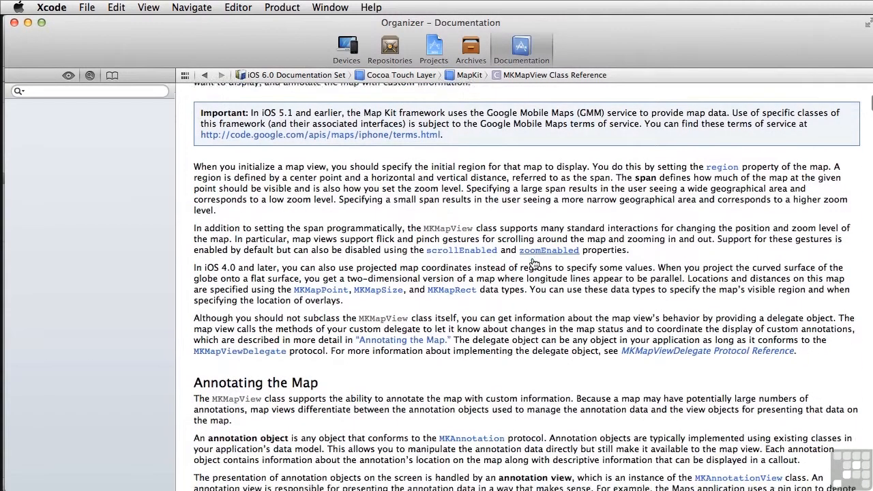
pyautogui.scroll(-3)
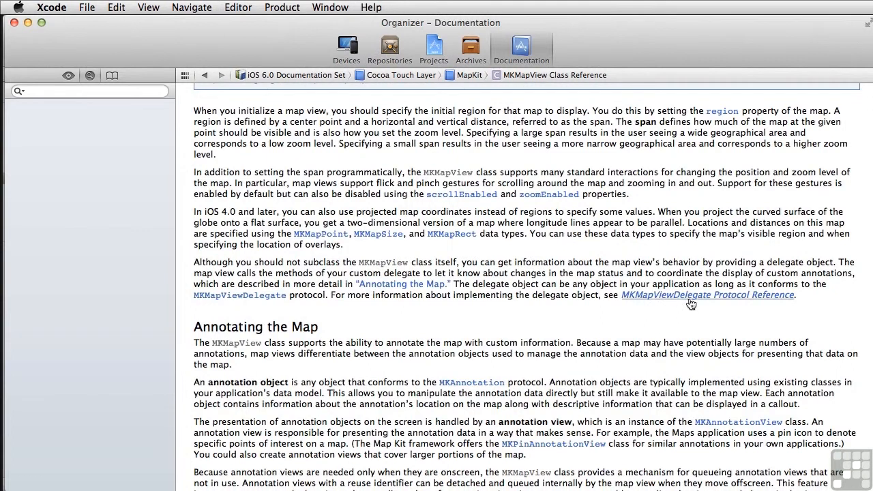
pyautogui.click(706, 294)
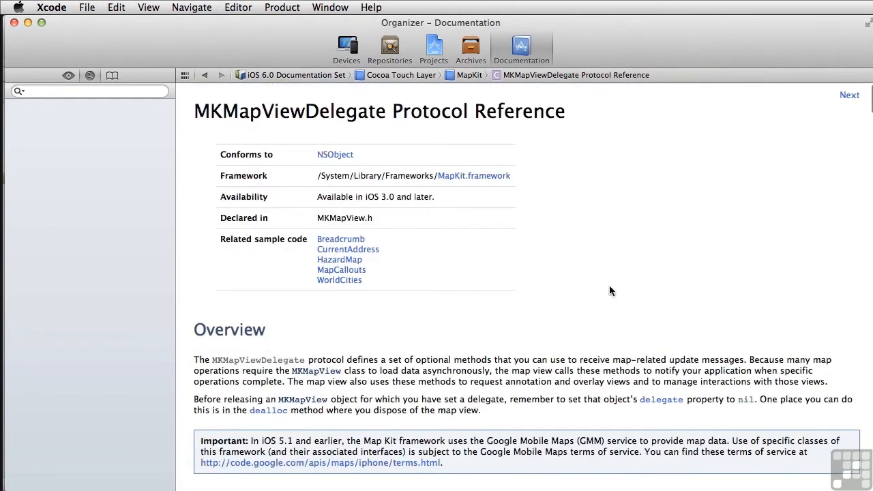
pyautogui.scroll(-3)
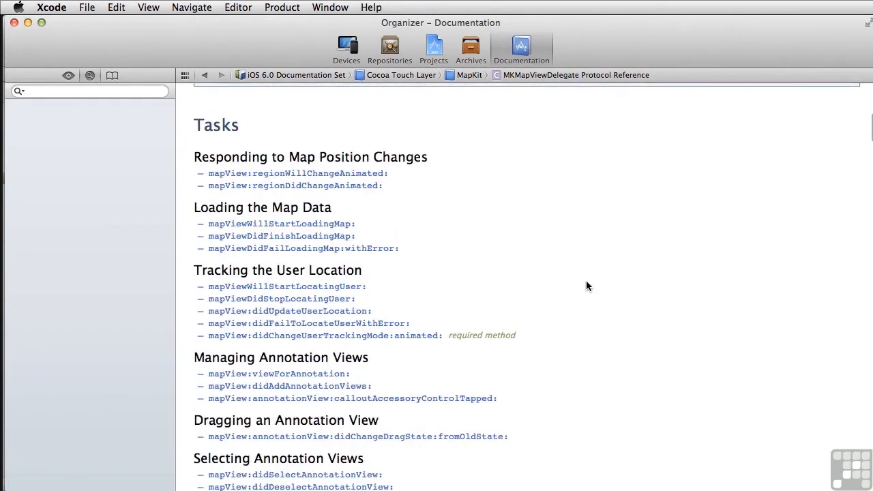
pyautogui.moveTo(275, 293)
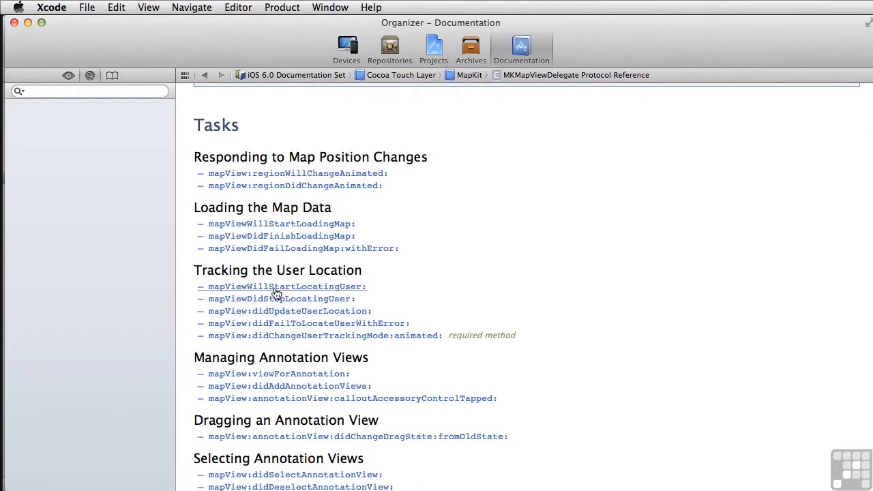
pyautogui.moveTo(426, 317)
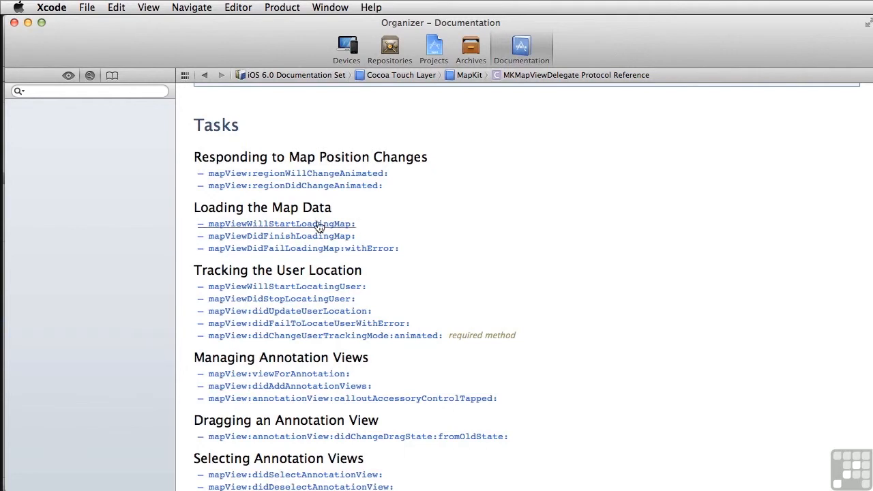
pyautogui.moveTo(484, 232)
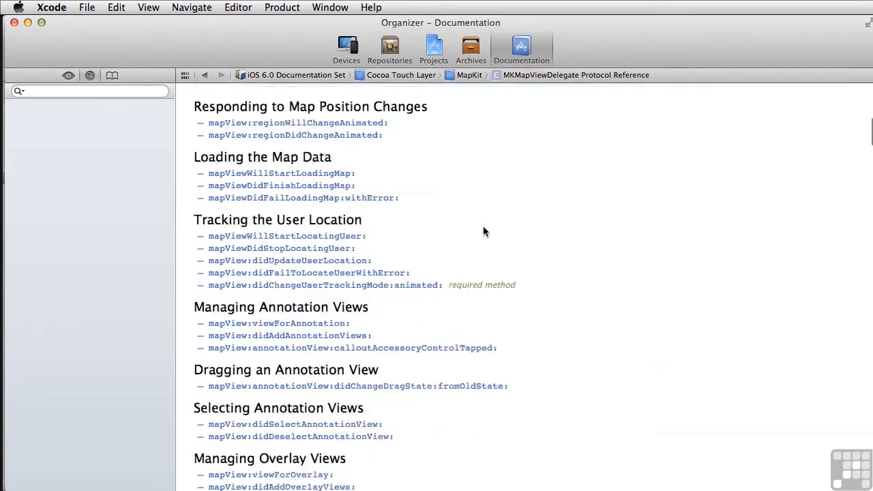
pyautogui.scroll(-3)
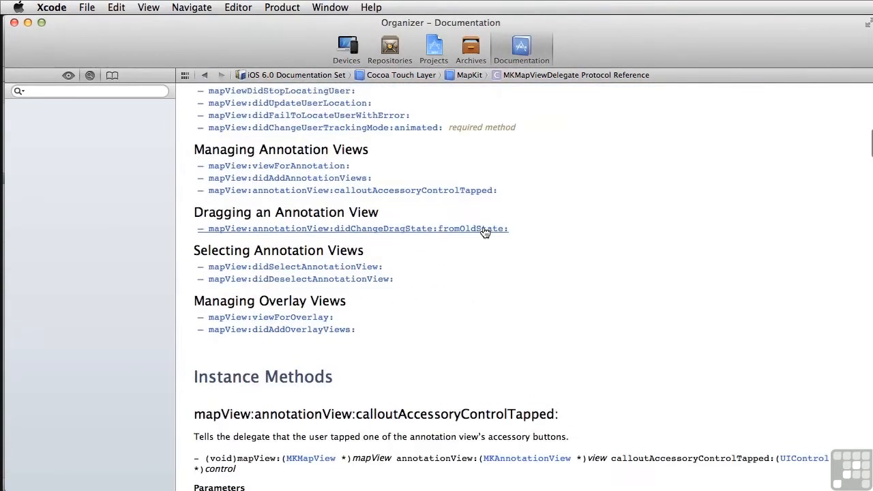